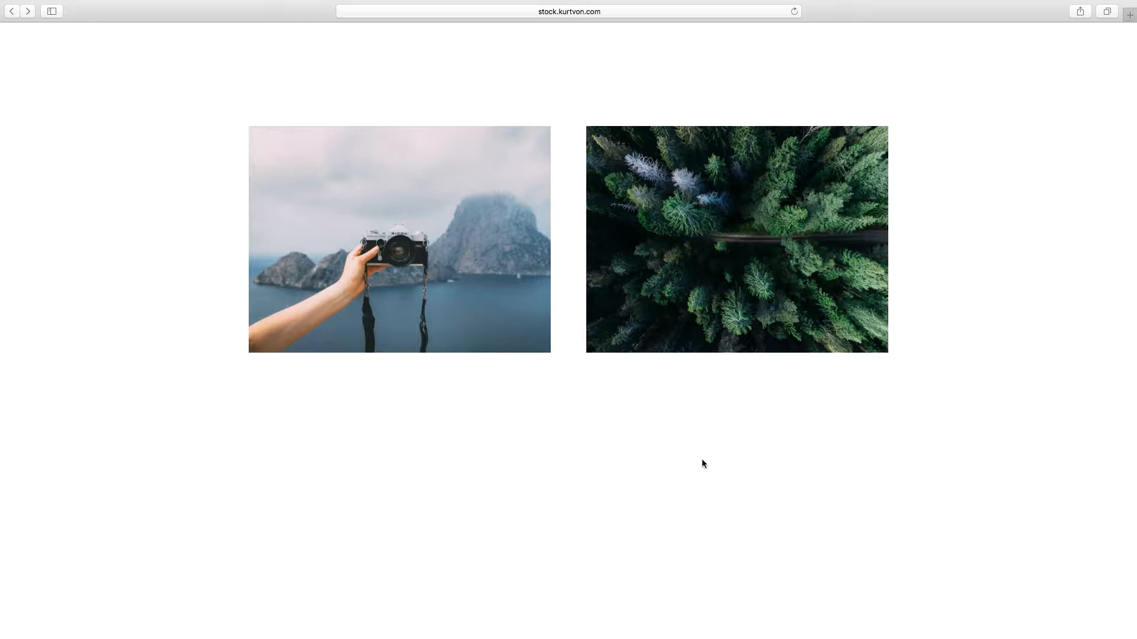
{"action": "mouse_move", "coordinate": [701, 466]}
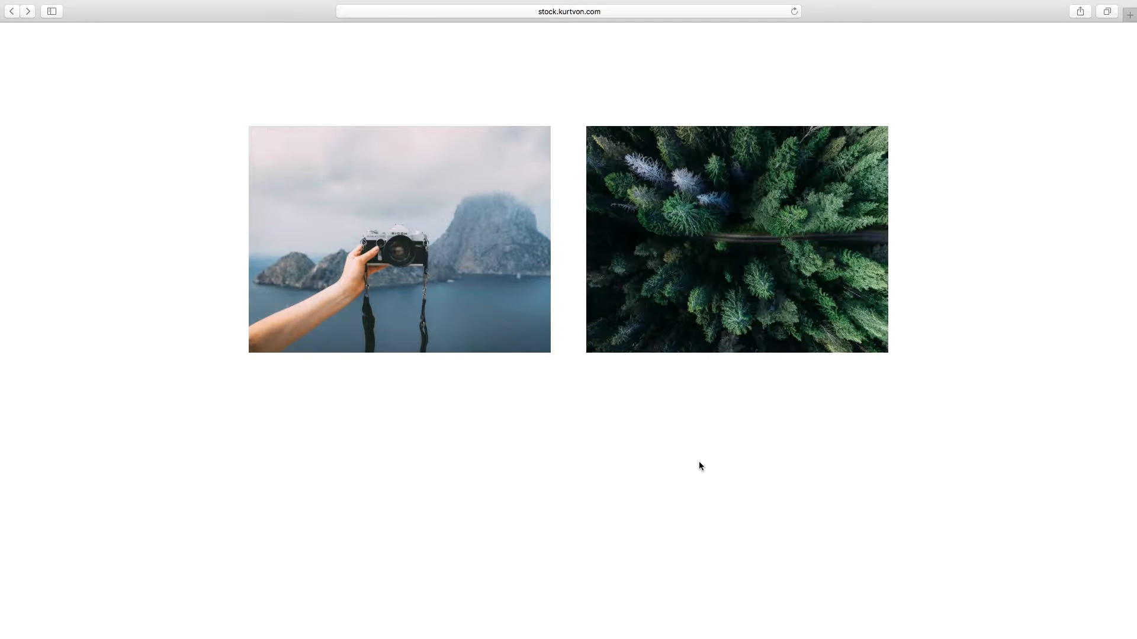
{"action": "mouse_move", "coordinate": [753, 284]}
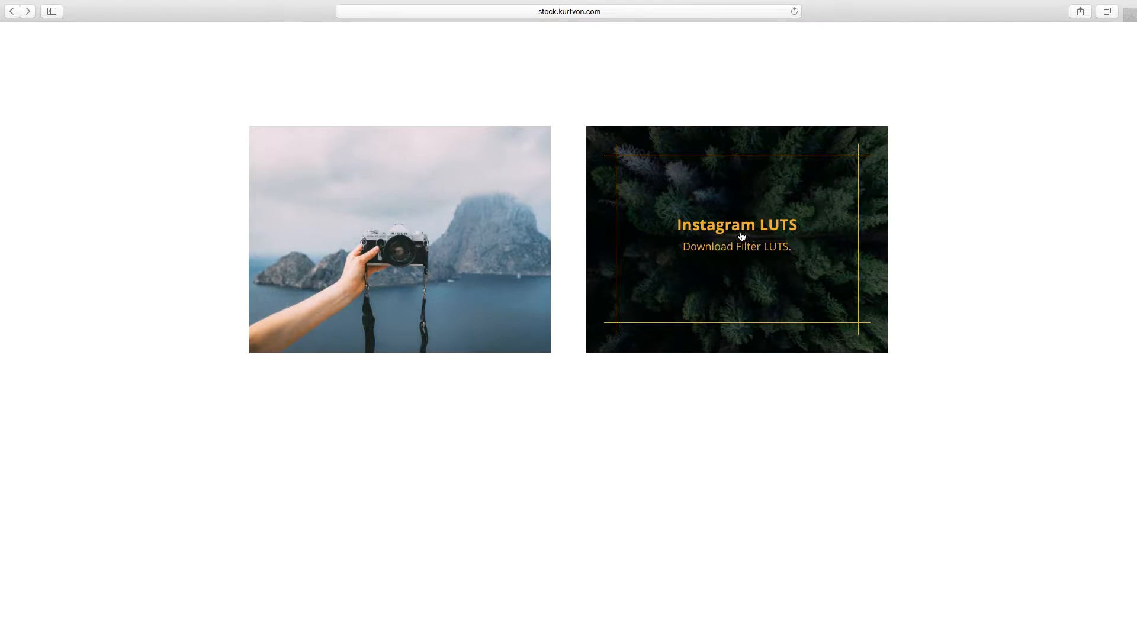
Go to the Instagram LUT Collection download page on stock.kurtvon.com.
{"action": "left_click", "coordinate": [736, 236]}
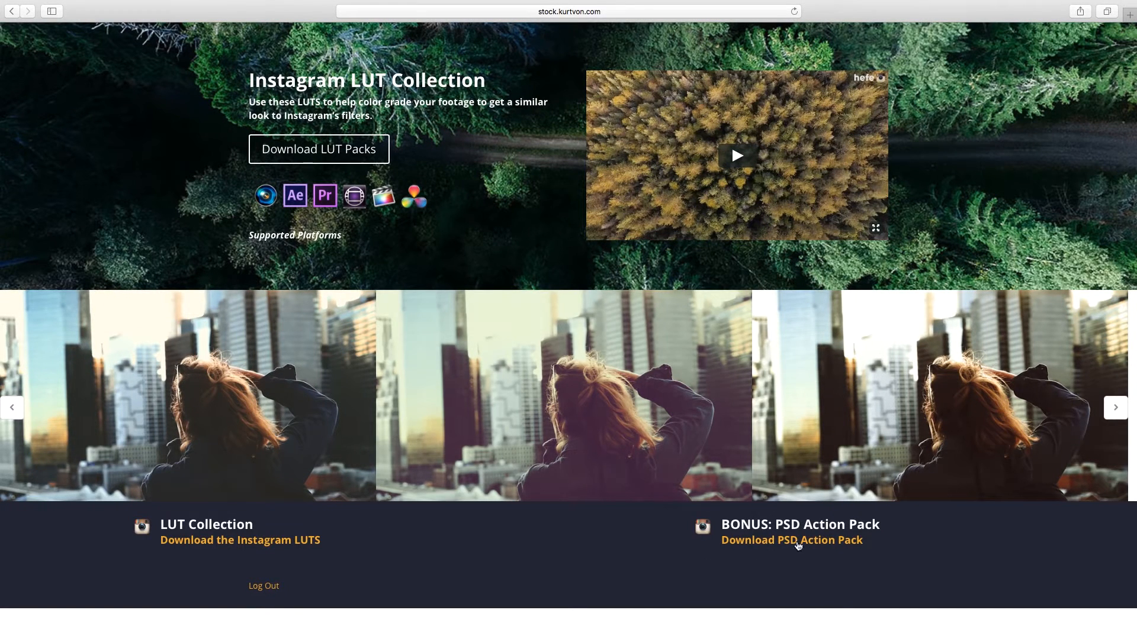
{"action": "mouse_move", "coordinate": [846, 549]}
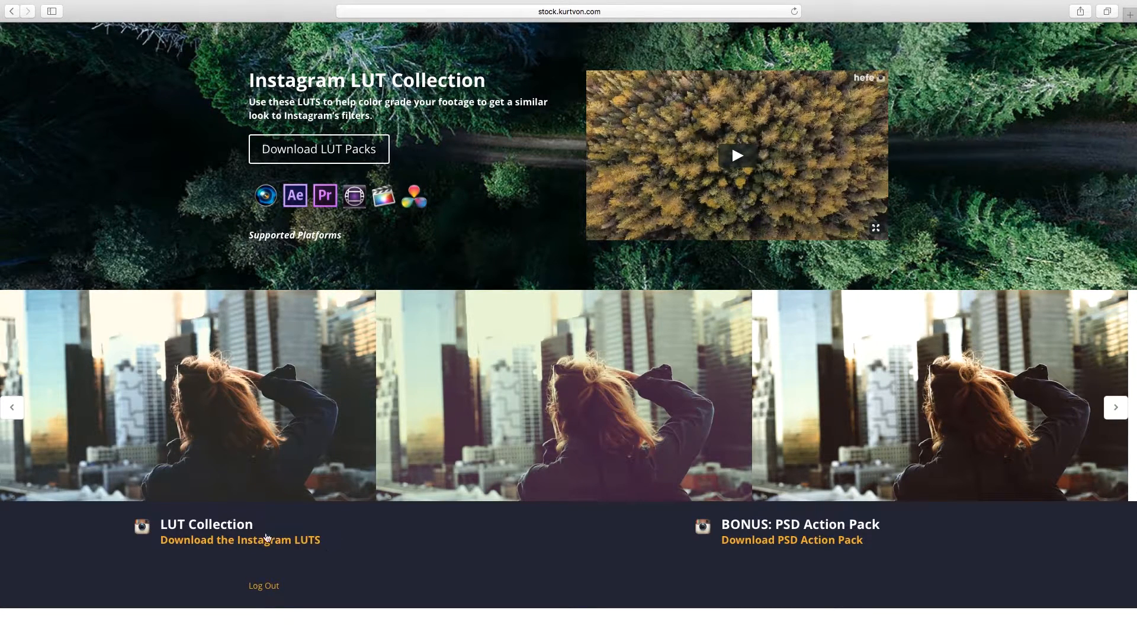
{"action": "mouse_move", "coordinate": [255, 545]}
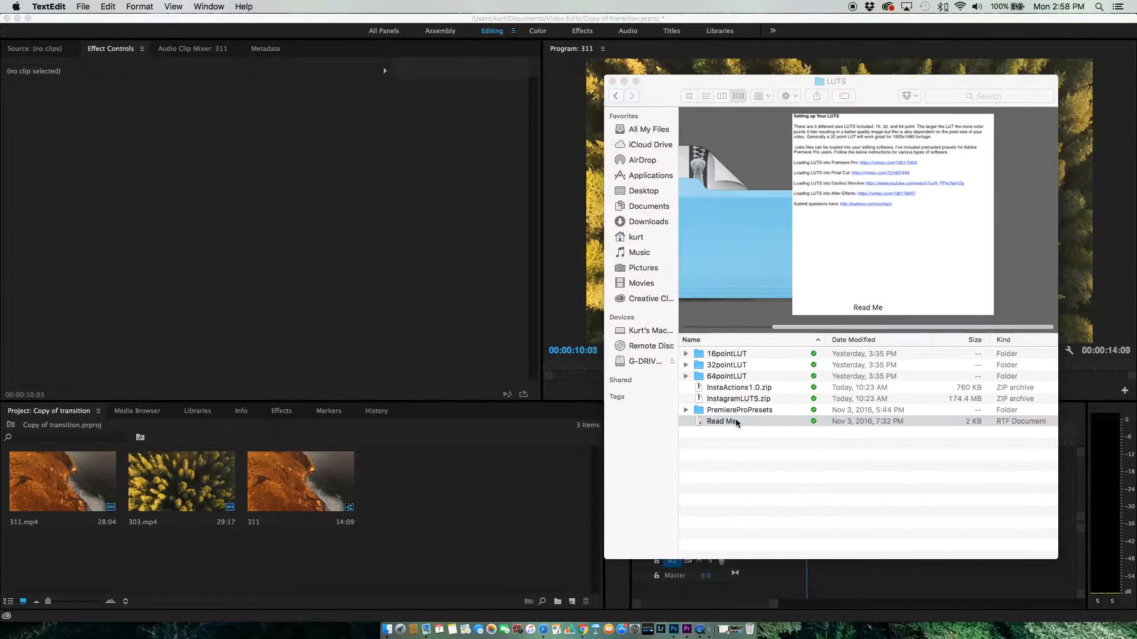
View the Read Me setup notes inside the downloaded LUTS folder.
{"action": "double_click", "coordinate": [721, 422]}
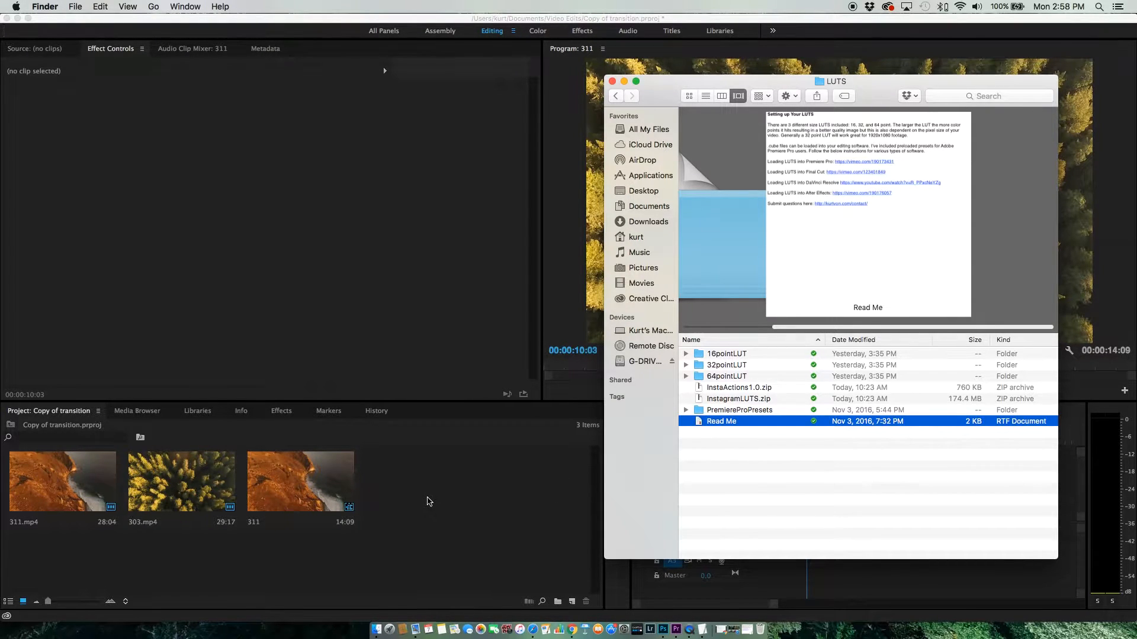
Switch to Premiere and bring up the Effects panel options menu.
{"action": "left_click", "coordinate": [612, 80]}
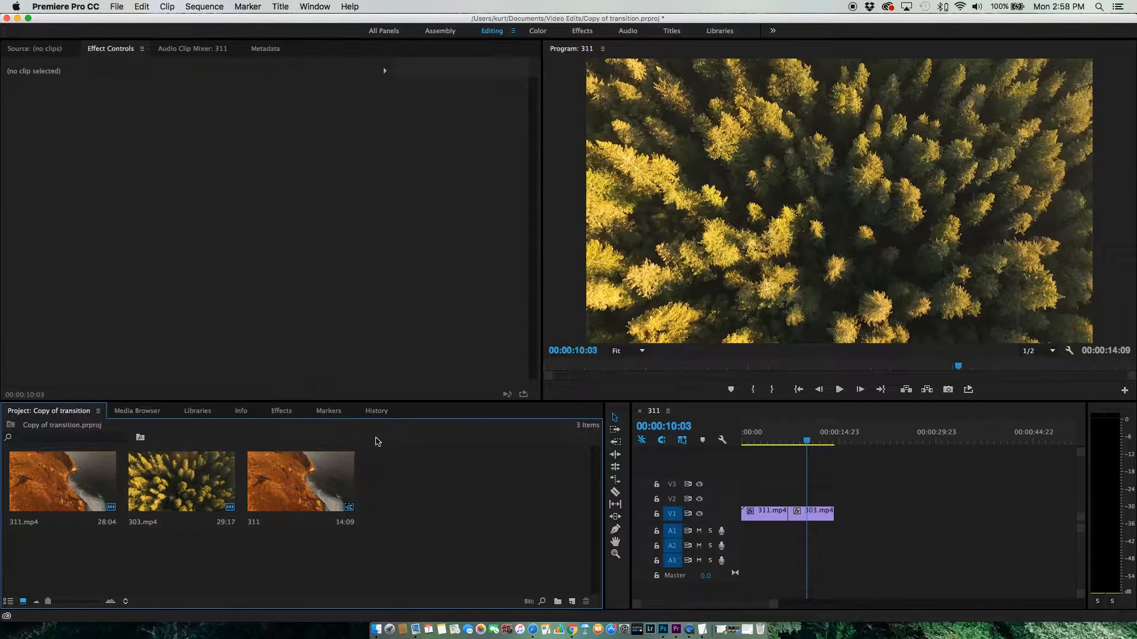
{"action": "left_click", "coordinate": [281, 411]}
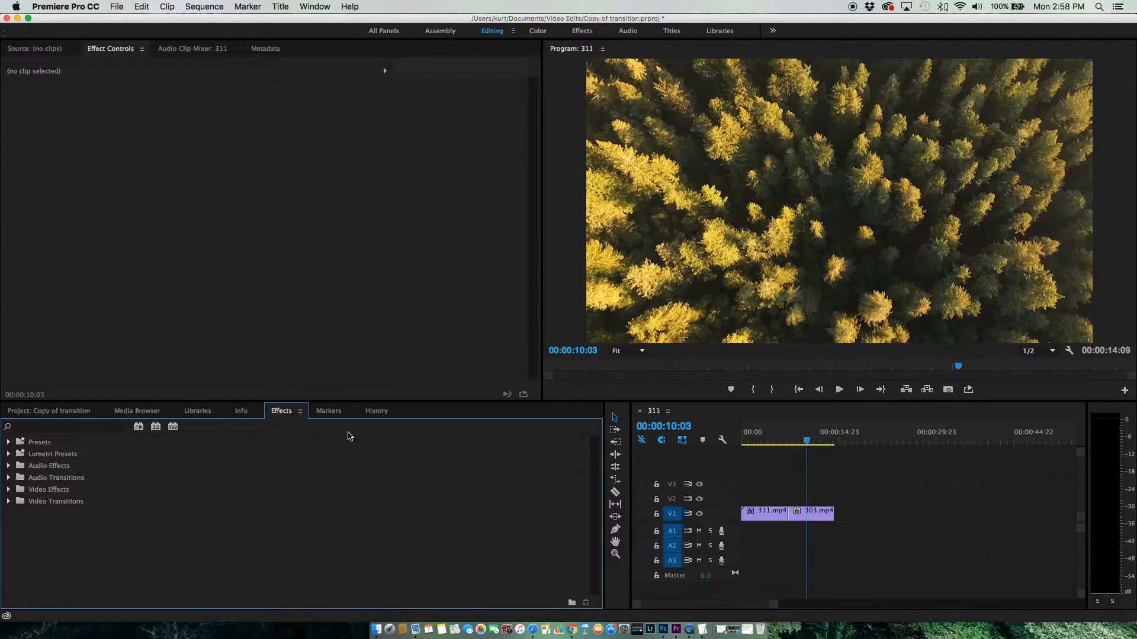
{"action": "left_click", "coordinate": [301, 412]}
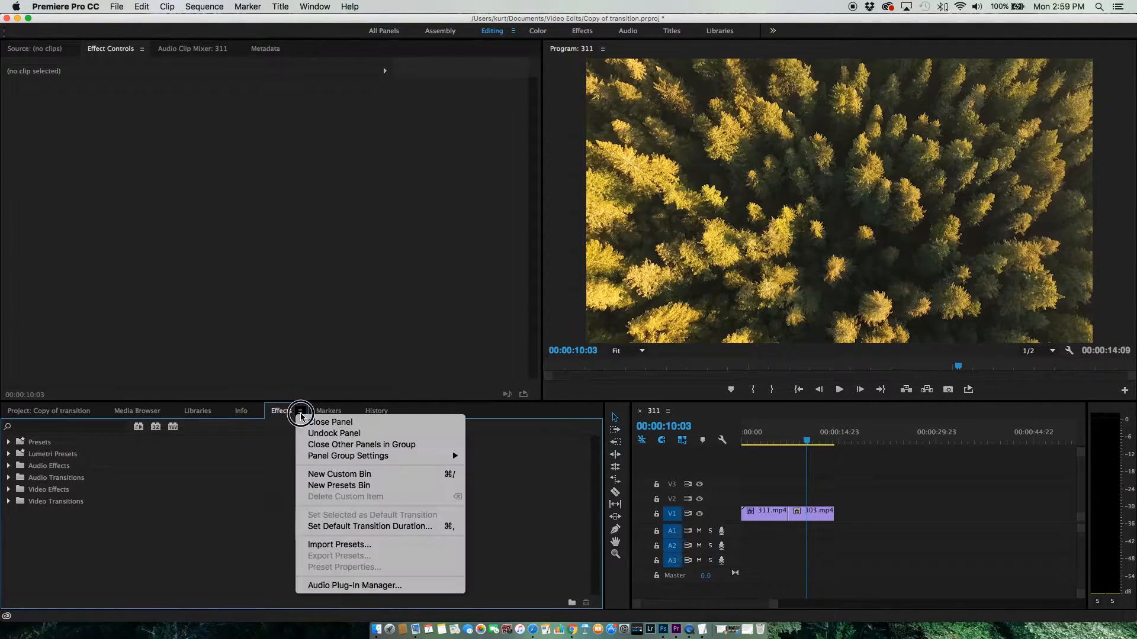
{"action": "mouse_move", "coordinate": [338, 549]}
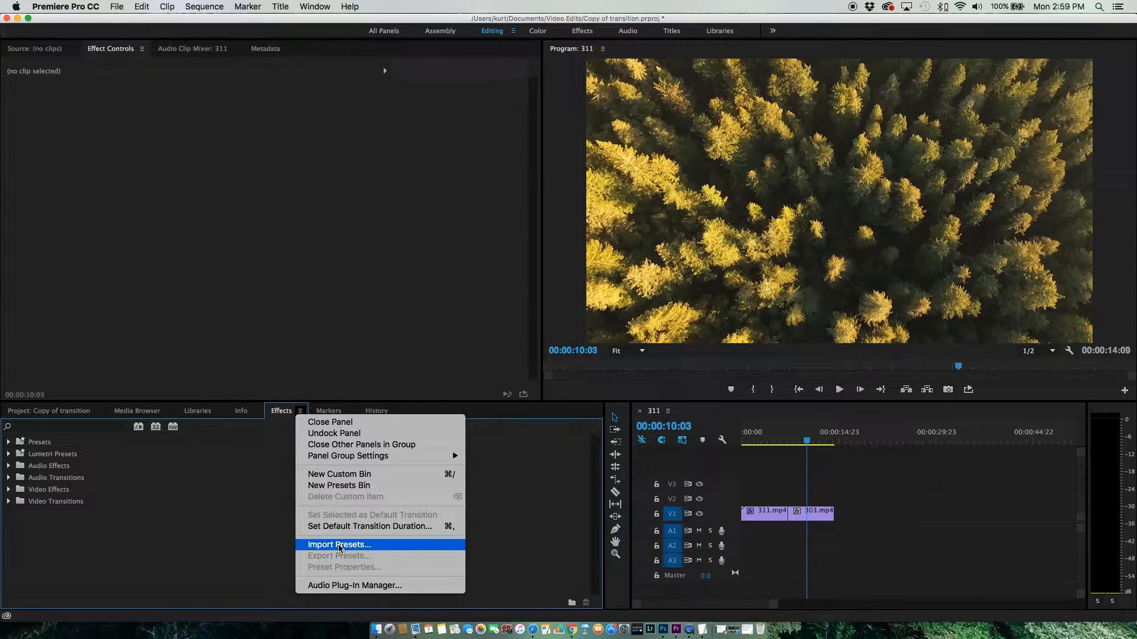
Start Import Presets and expand the PremiereProPresets folder showing the Instagram Filters .prfpset files.
{"action": "left_click", "coordinate": [339, 544]}
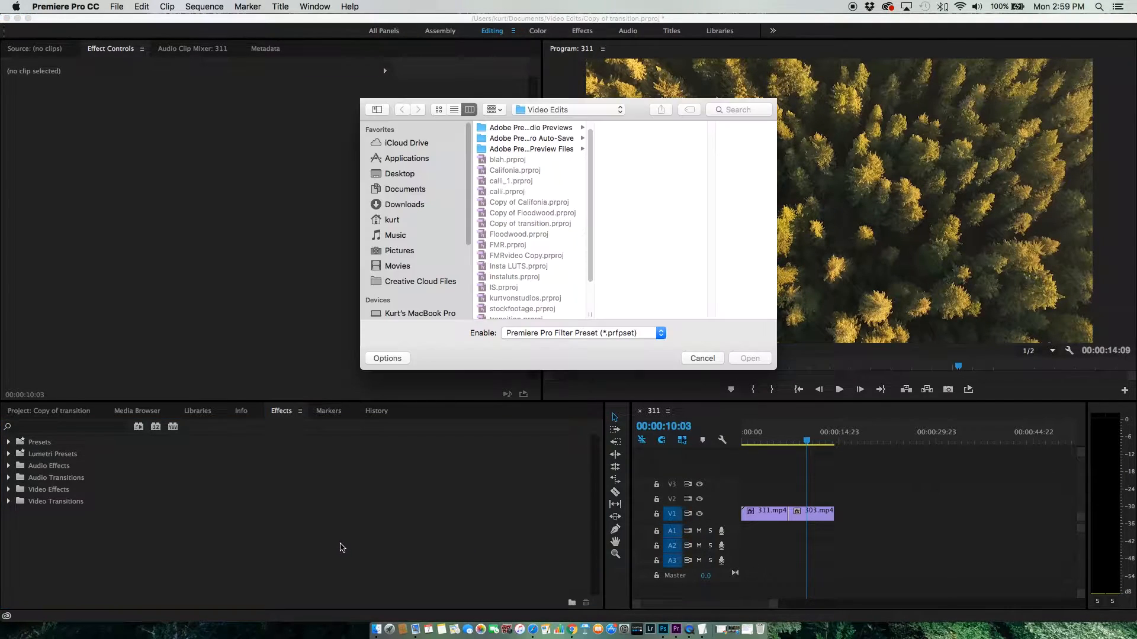
{"action": "mouse_move", "coordinate": [758, 548]}
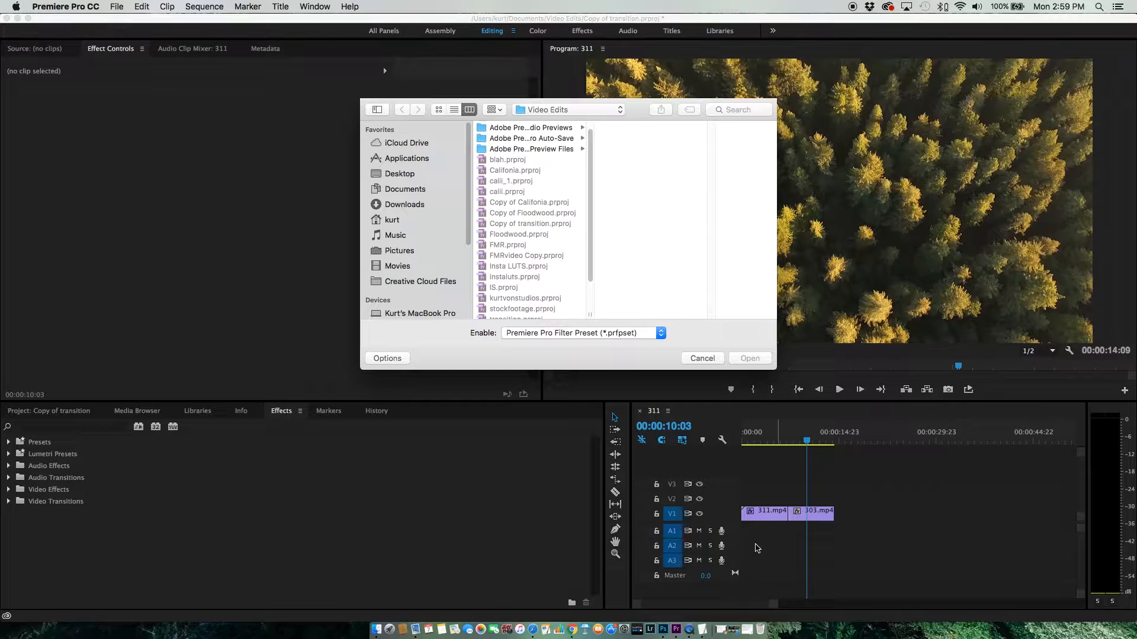
{"action": "mouse_move", "coordinate": [602, 108]}
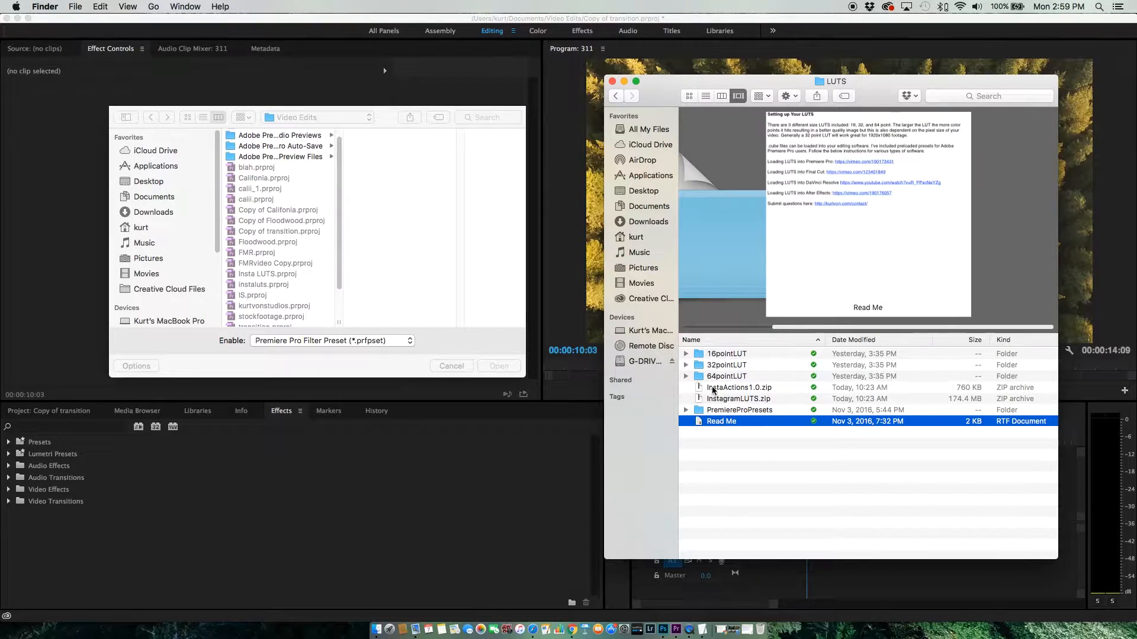
{"action": "left_click", "coordinate": [739, 409]}
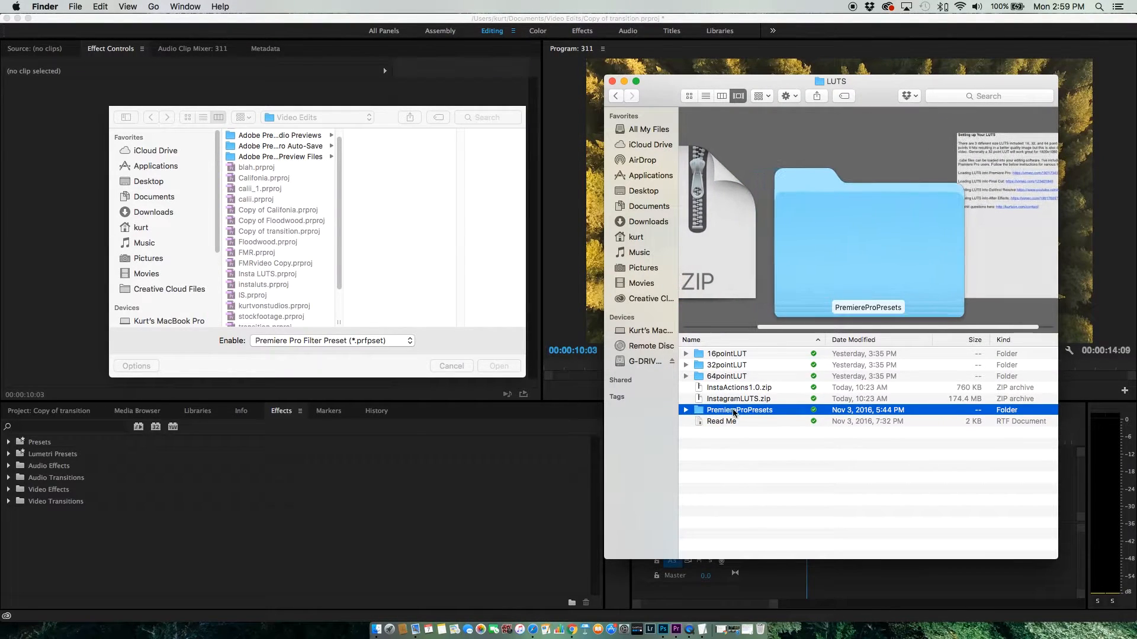
{"action": "mouse_move", "coordinate": [686, 412]}
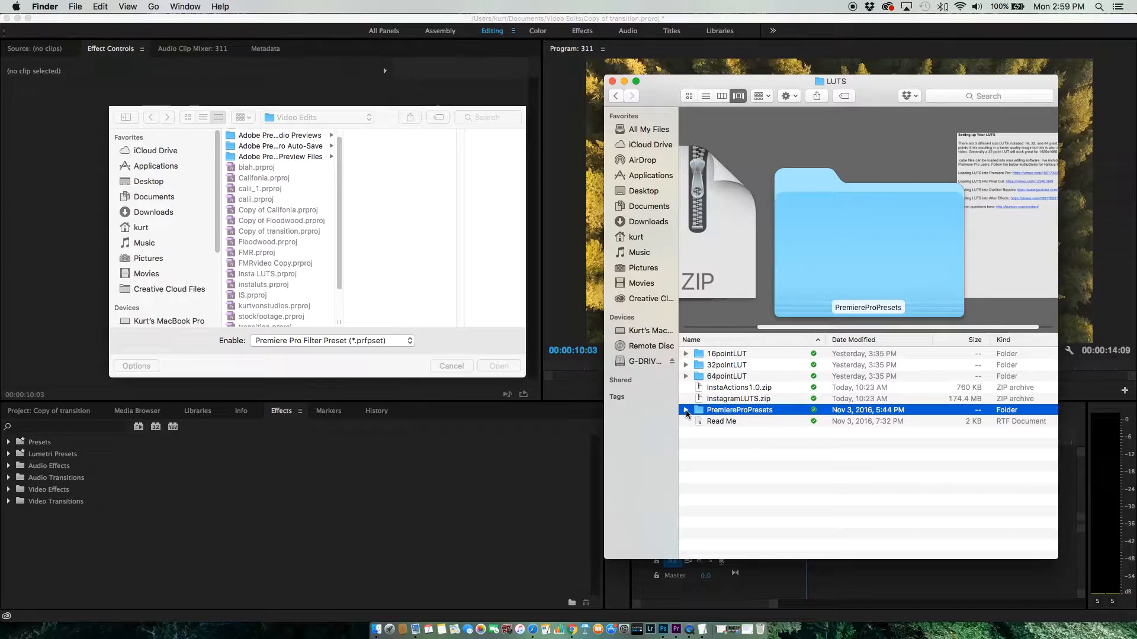
{"action": "left_click", "coordinate": [687, 410]}
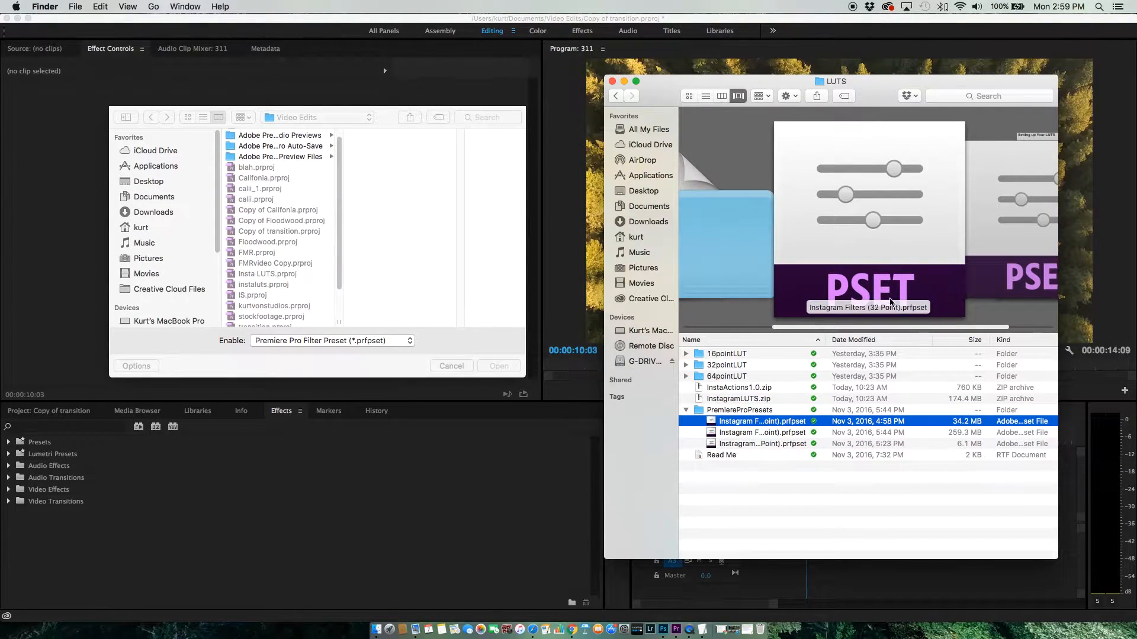
{"action": "mouse_move", "coordinate": [774, 432]}
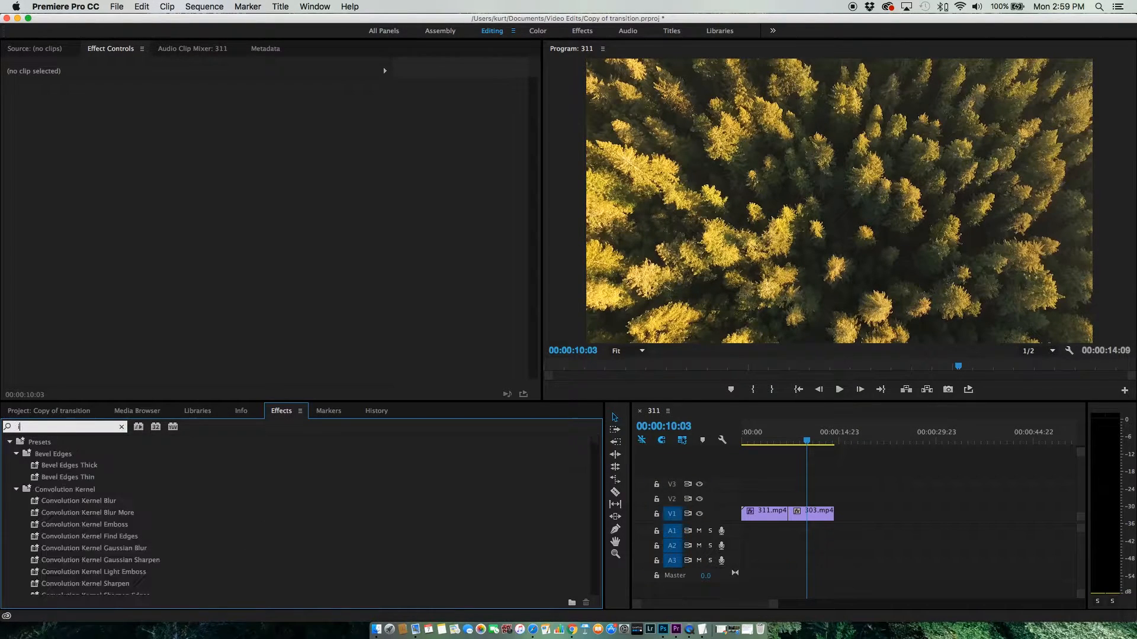
Search 'insta', preview the Instagram Filters thumbnails including Hudson, and return to the project clips.
{"action": "type", "text": "insta"}
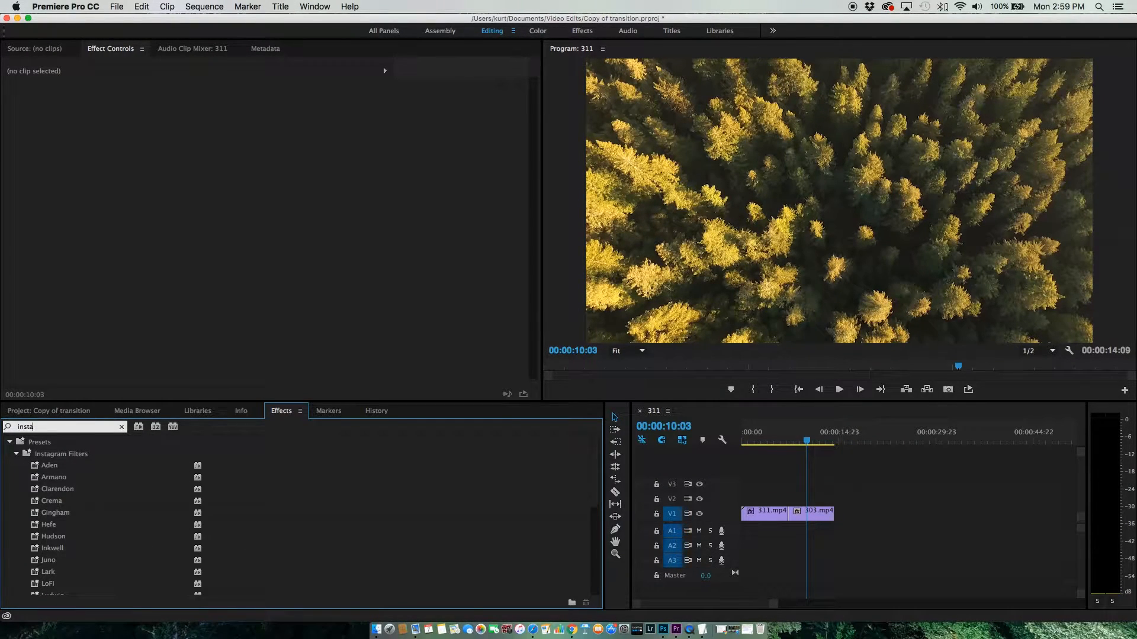
{"action": "left_click", "coordinate": [62, 454]}
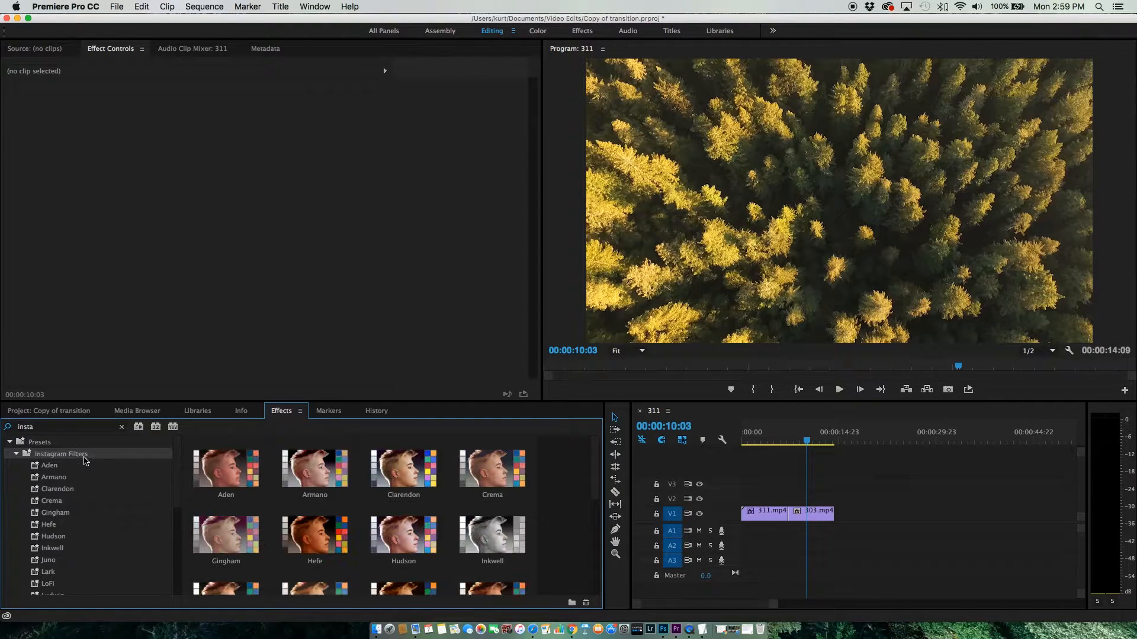
{"action": "left_click", "coordinate": [403, 472]}
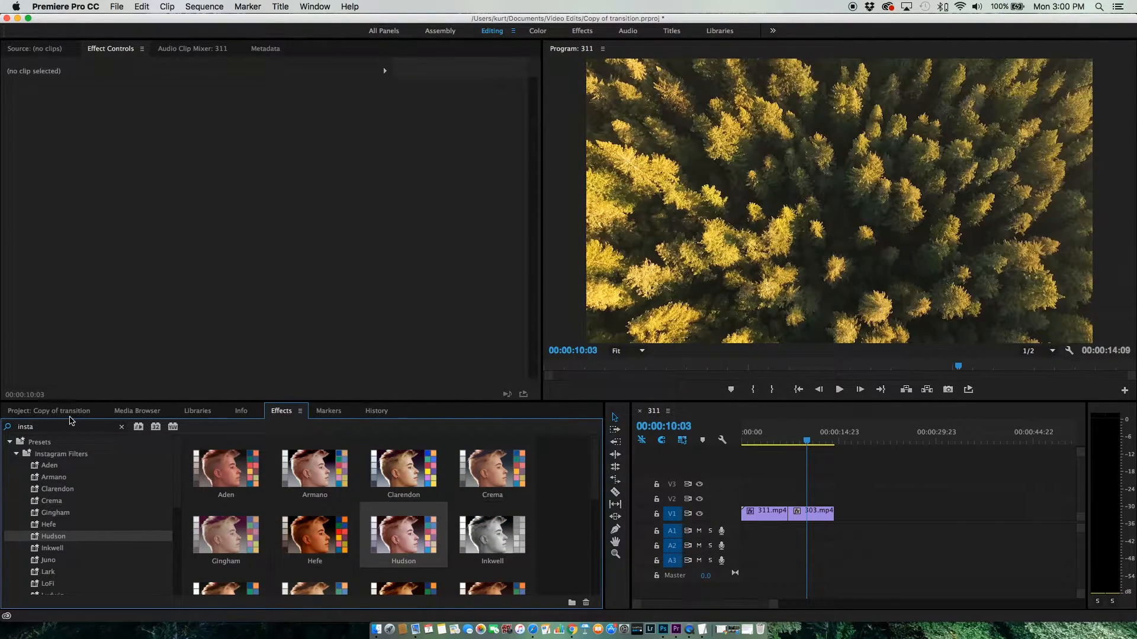
{"action": "left_click", "coordinate": [49, 411]}
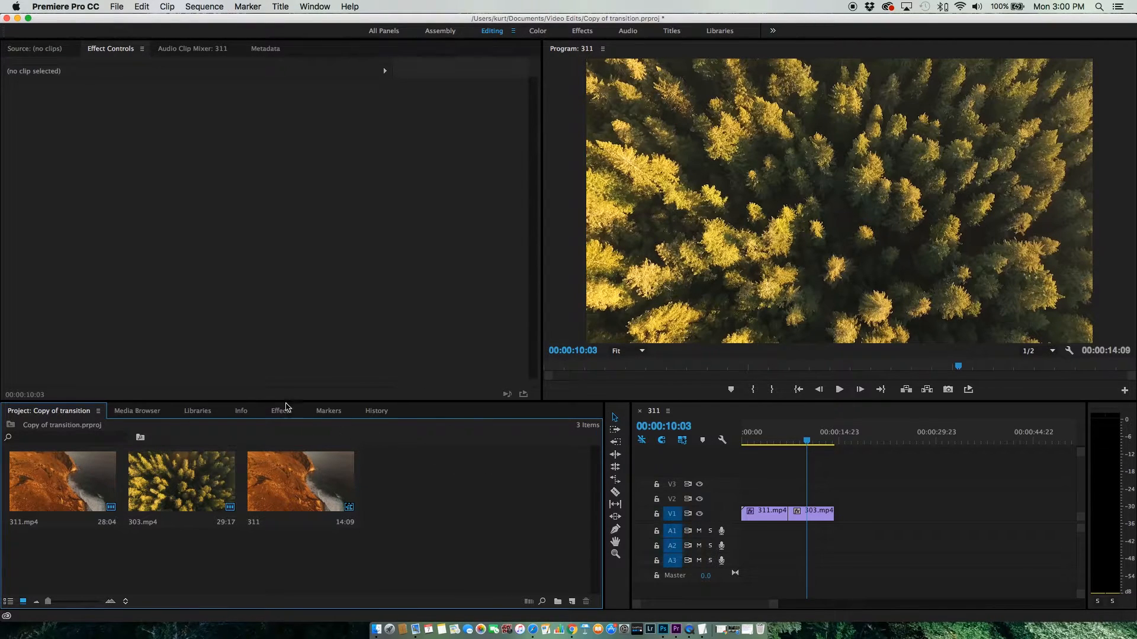
Select the 311.mp4 clip at the playhead, showing its Lumetri Color settings, and return to the Project panel.
{"action": "left_click", "coordinate": [282, 411]}
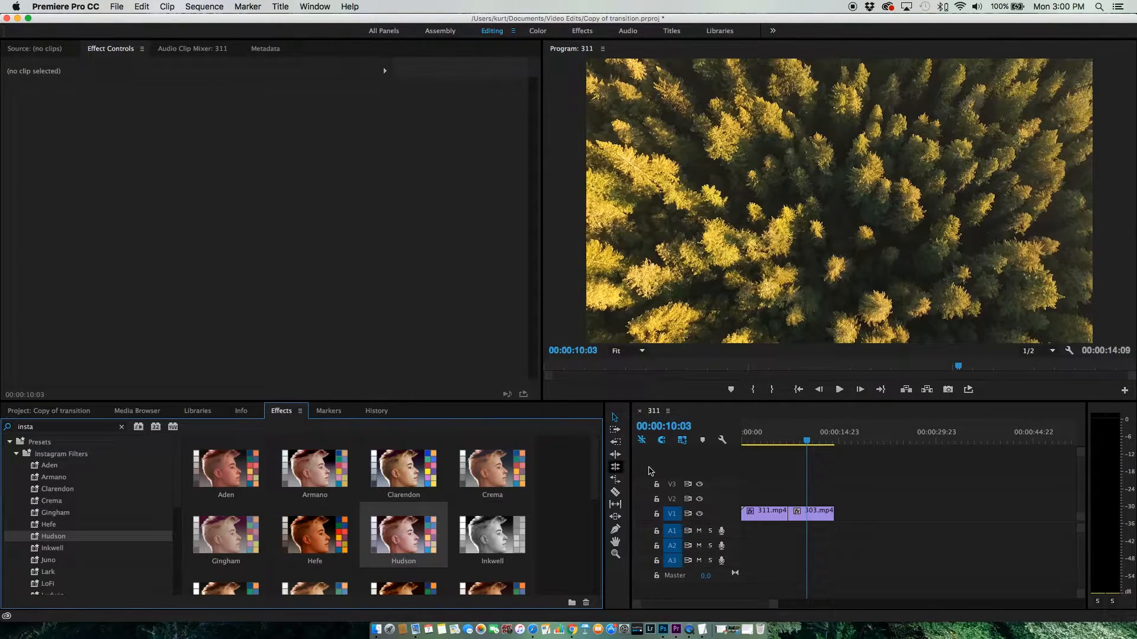
{"action": "left_click", "coordinate": [760, 439]}
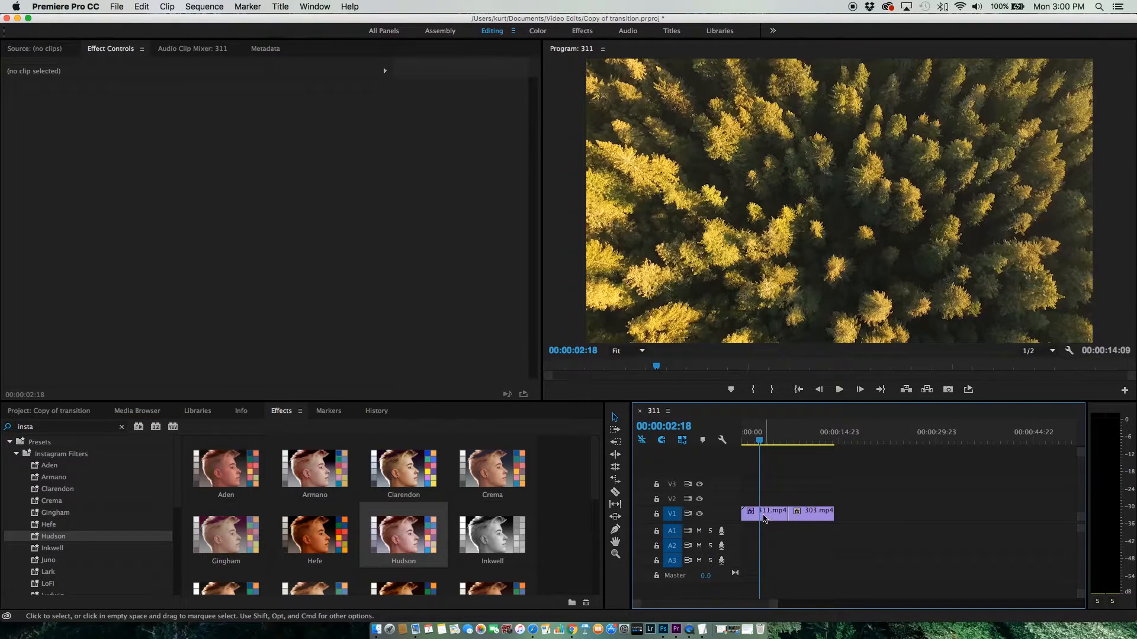
{"action": "left_click", "coordinate": [765, 512]}
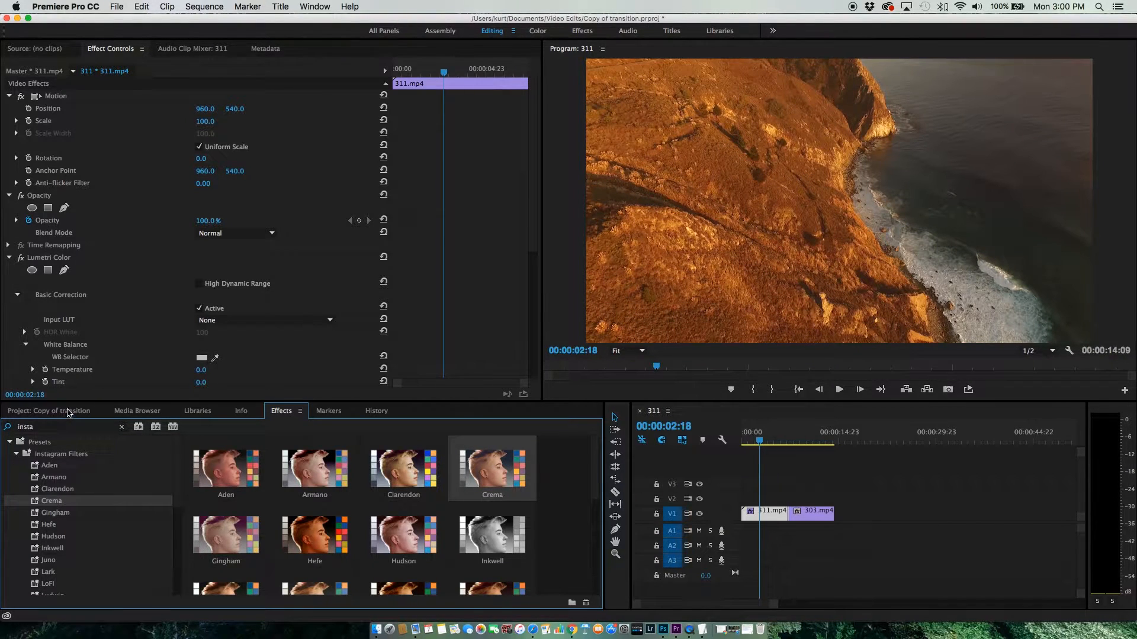
{"action": "left_click", "coordinate": [48, 411]}
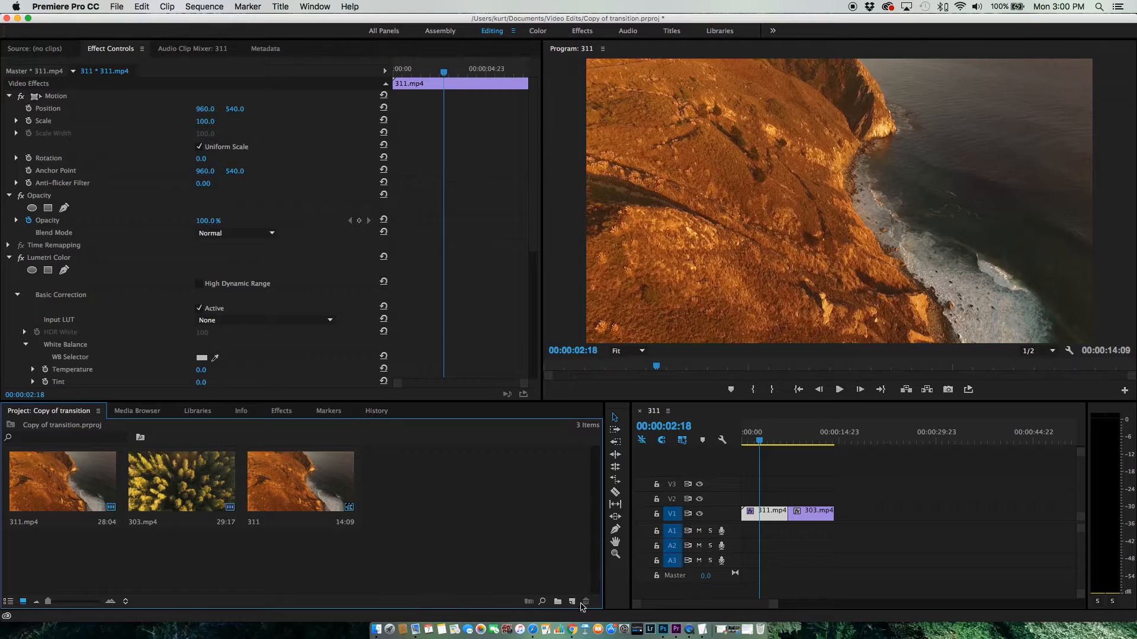
{"action": "mouse_move", "coordinate": [572, 602]}
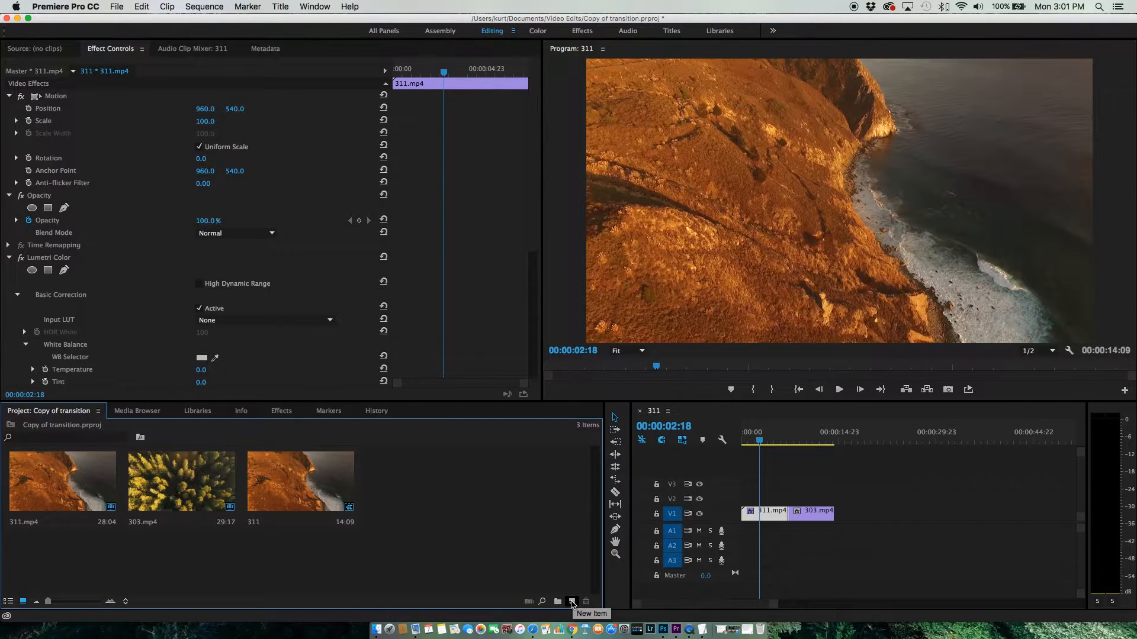
Create an adjustment layer via New Item and select the one placed above 311.mp4.
{"action": "left_click", "coordinate": [572, 601]}
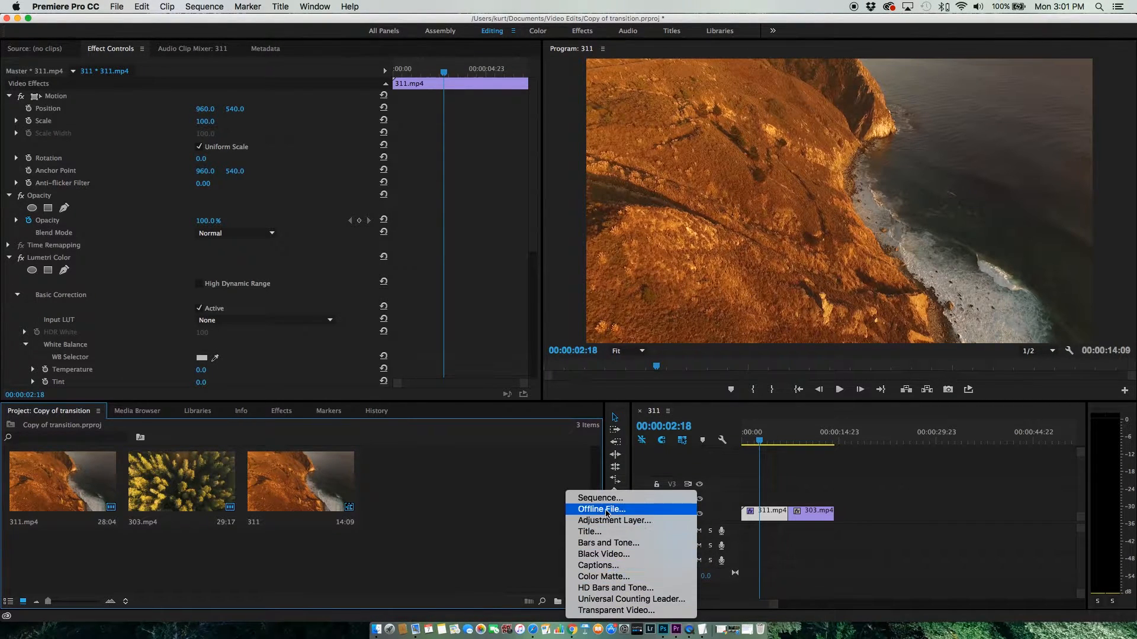
{"action": "mouse_move", "coordinate": [609, 521]}
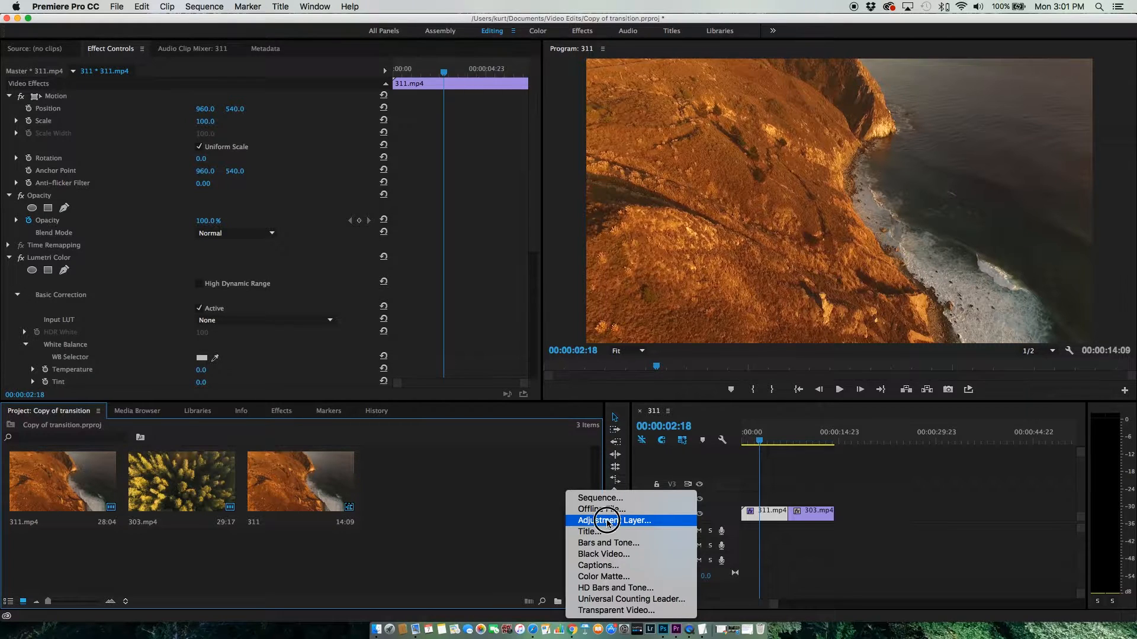
{"action": "left_click", "coordinate": [611, 521]}
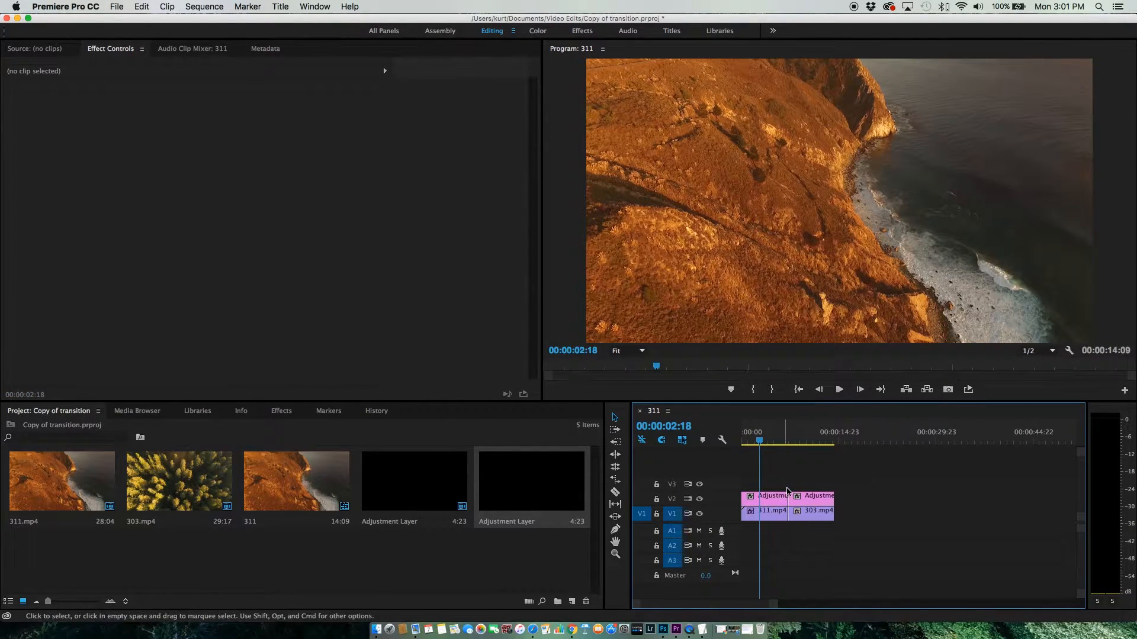
{"action": "left_click", "coordinate": [767, 496]}
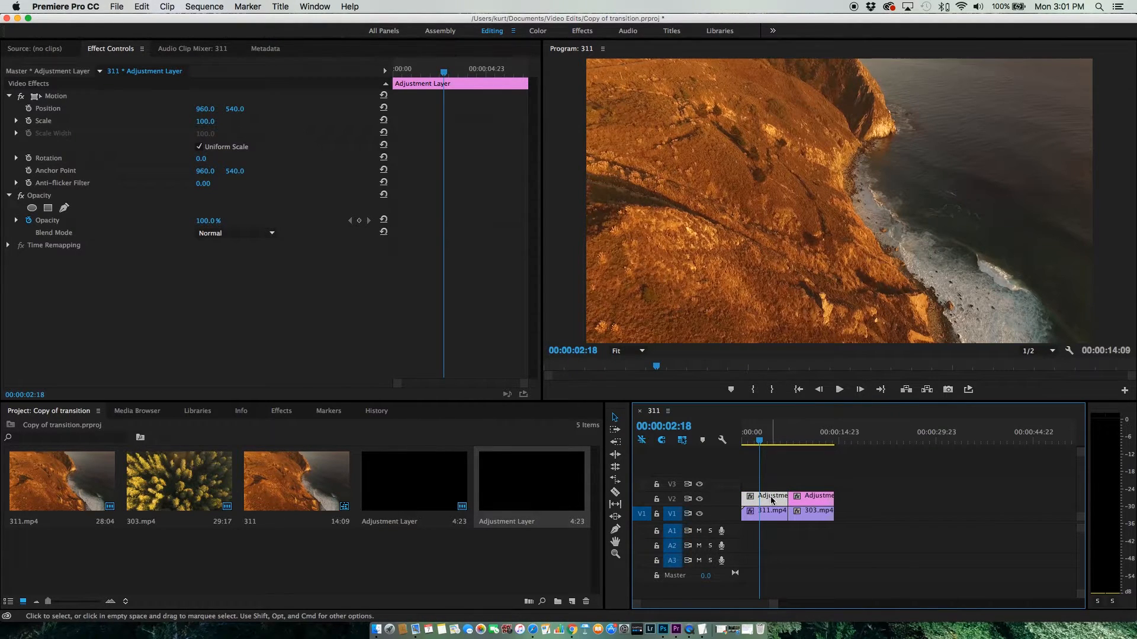
{"action": "left_click", "coordinate": [281, 411]}
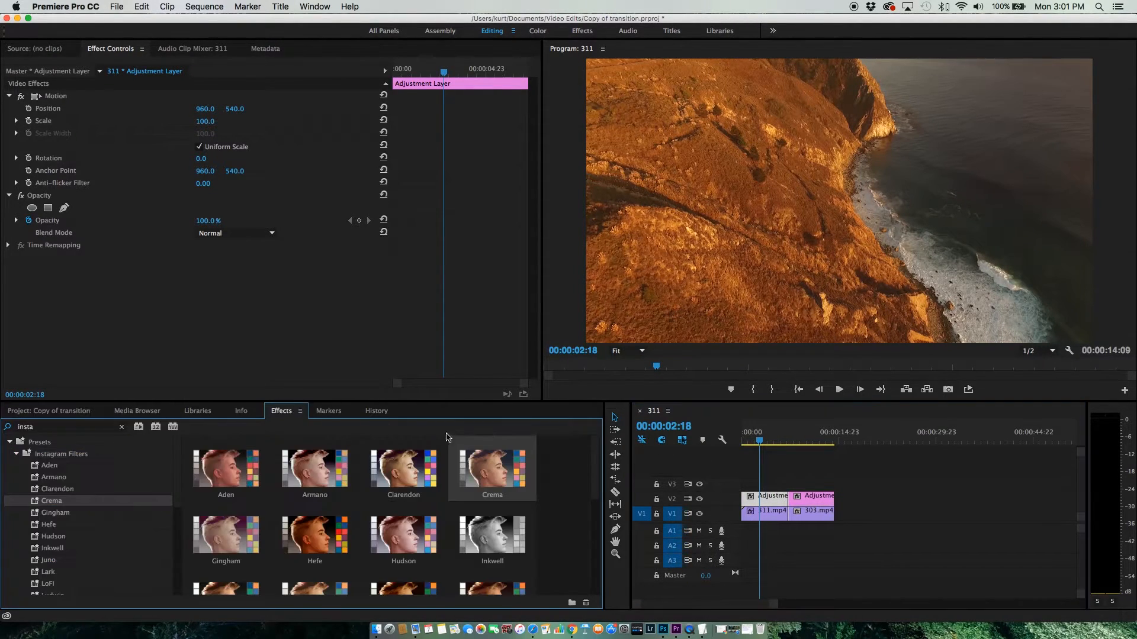
Try Perpetua, Moon, Nashville and Mayfair, then settle on Slumber for the coastline adjustment layer.
{"action": "scroll", "scroll_direction": "down", "scroll_amount": 3}
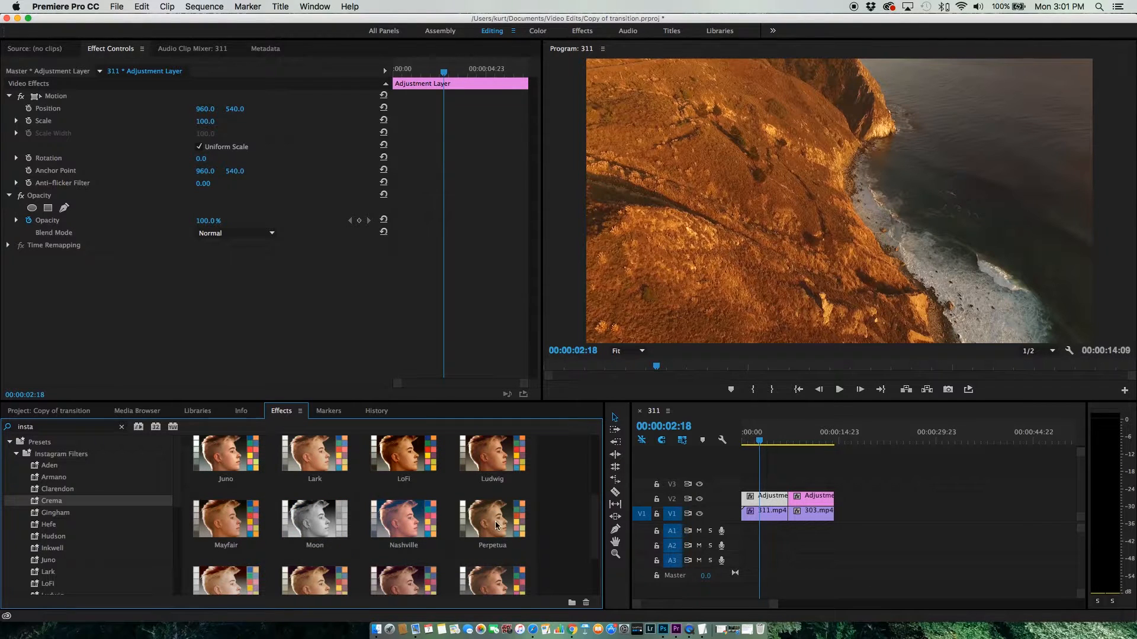
{"action": "double_click", "coordinate": [493, 520]}
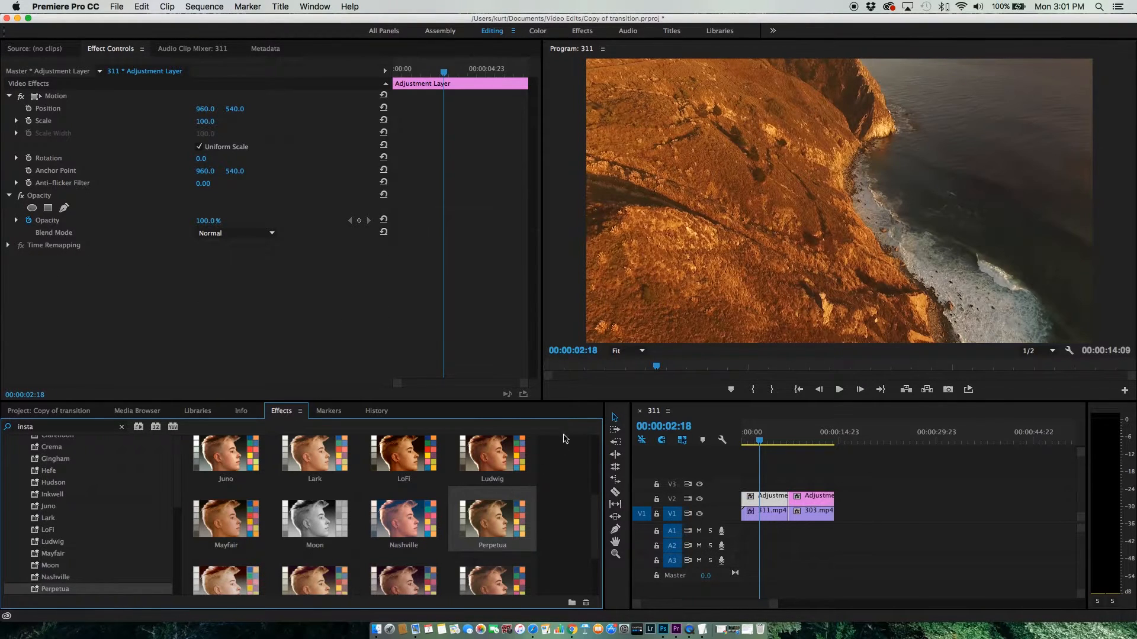
{"action": "left_click", "coordinate": [314, 521]}
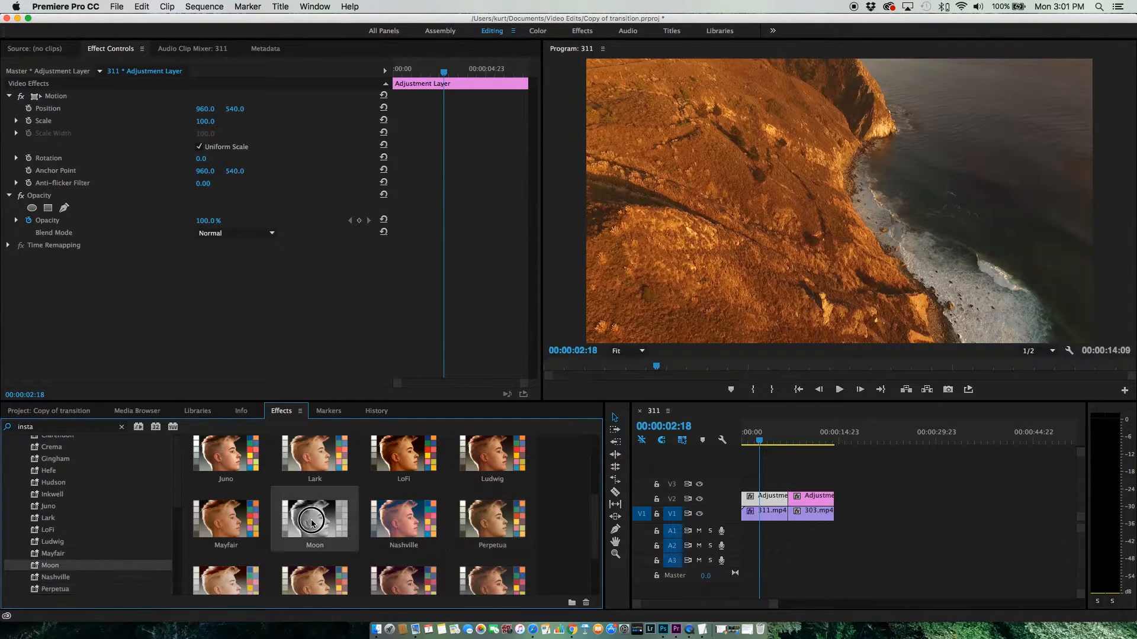
{"action": "double_click", "coordinate": [402, 519]}
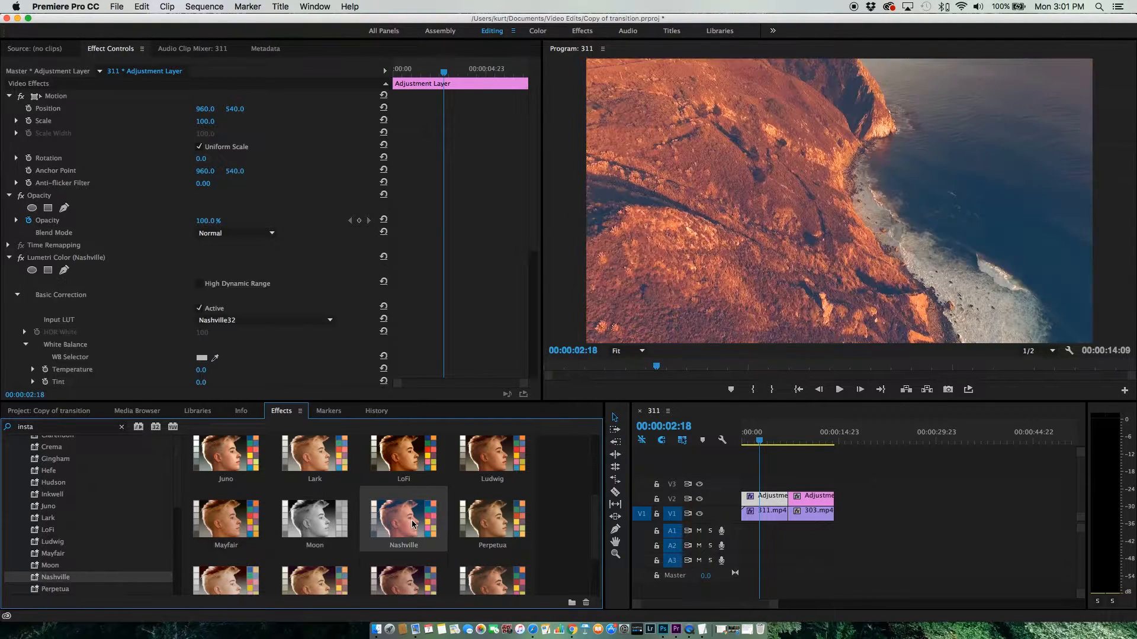
{"action": "double_click", "coordinate": [225, 518]}
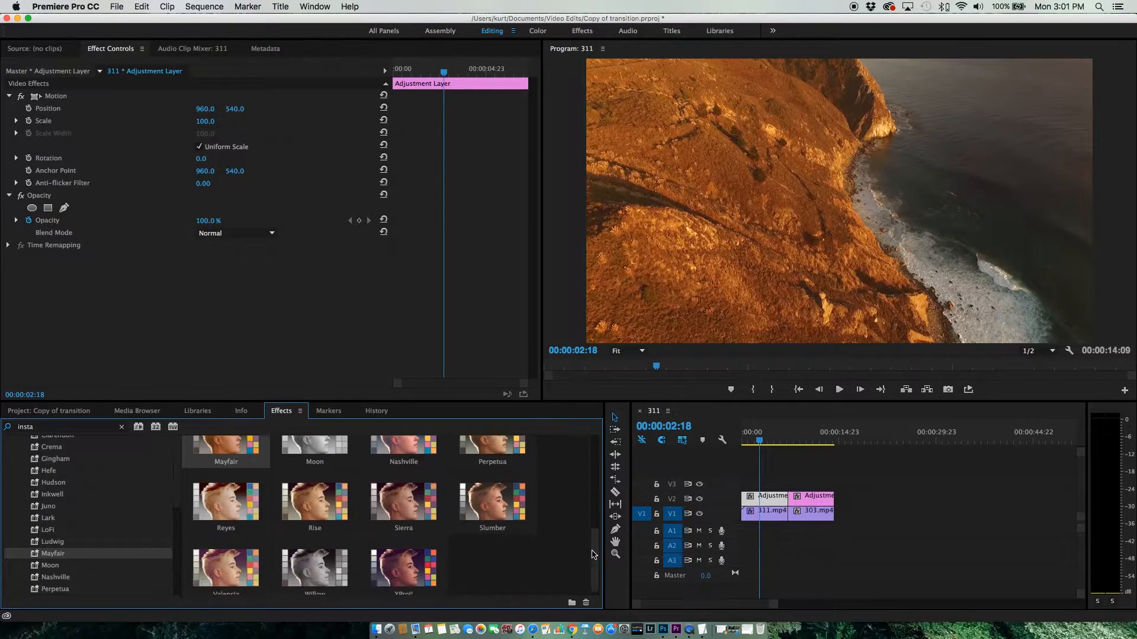
{"action": "double_click", "coordinate": [492, 502]}
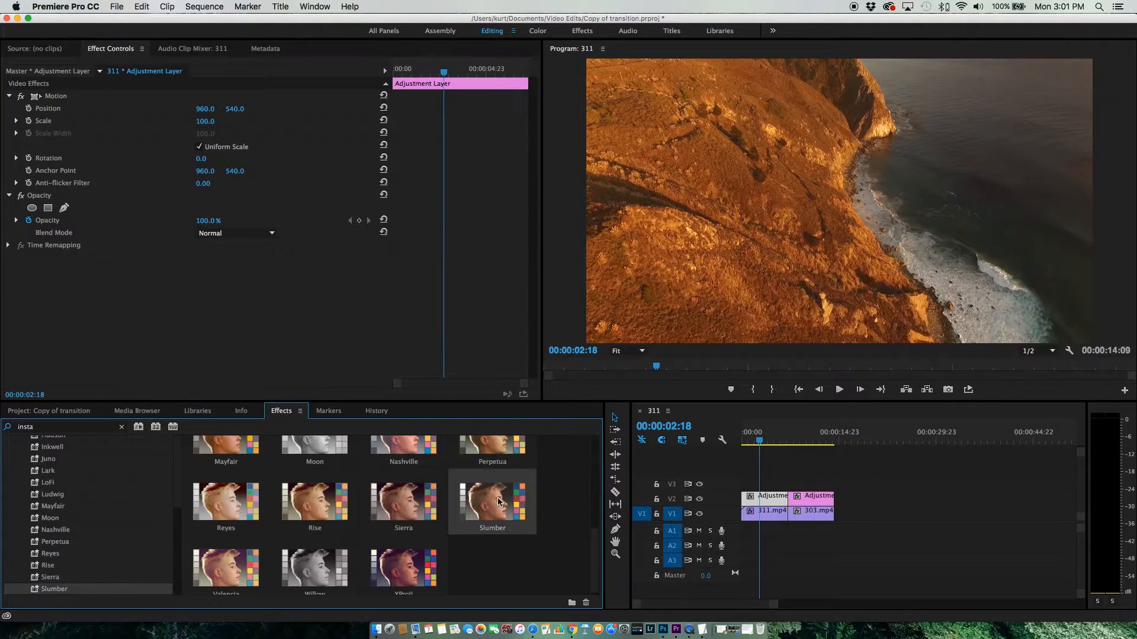
{"action": "left_click", "coordinate": [498, 500]}
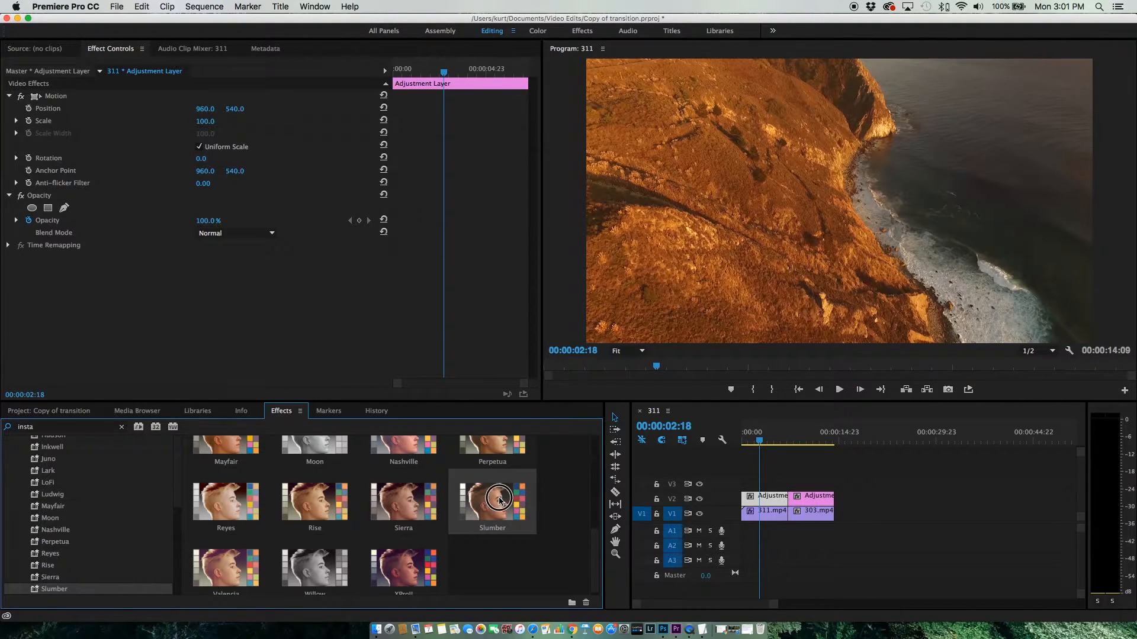
{"action": "double_click", "coordinate": [498, 500]}
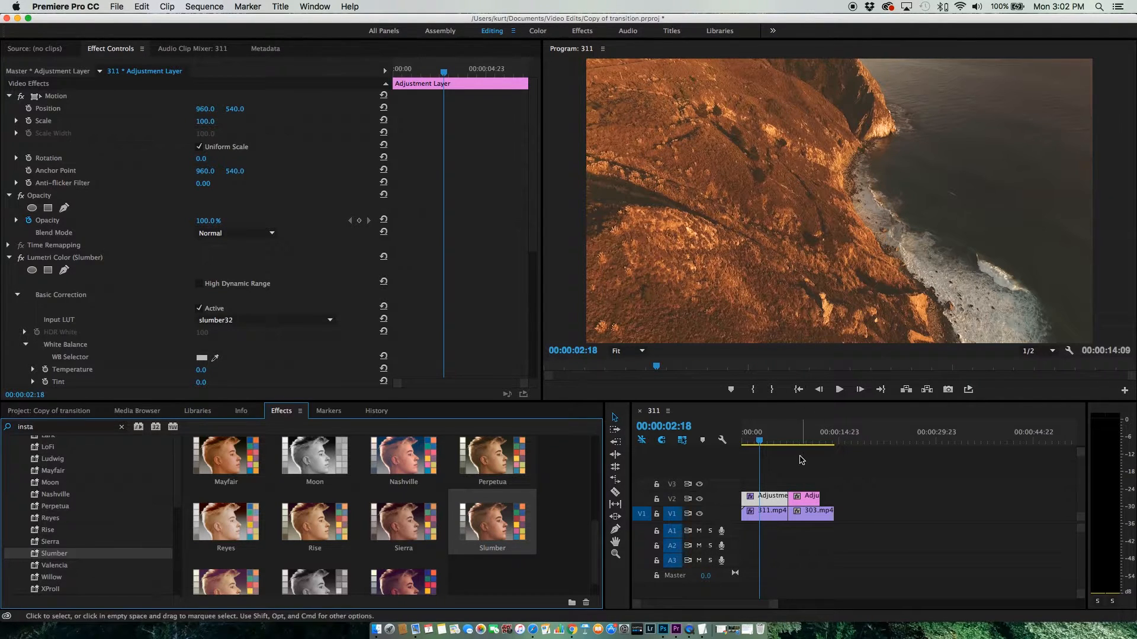
{"action": "scroll", "scroll_direction": "down", "scroll_amount": 3}
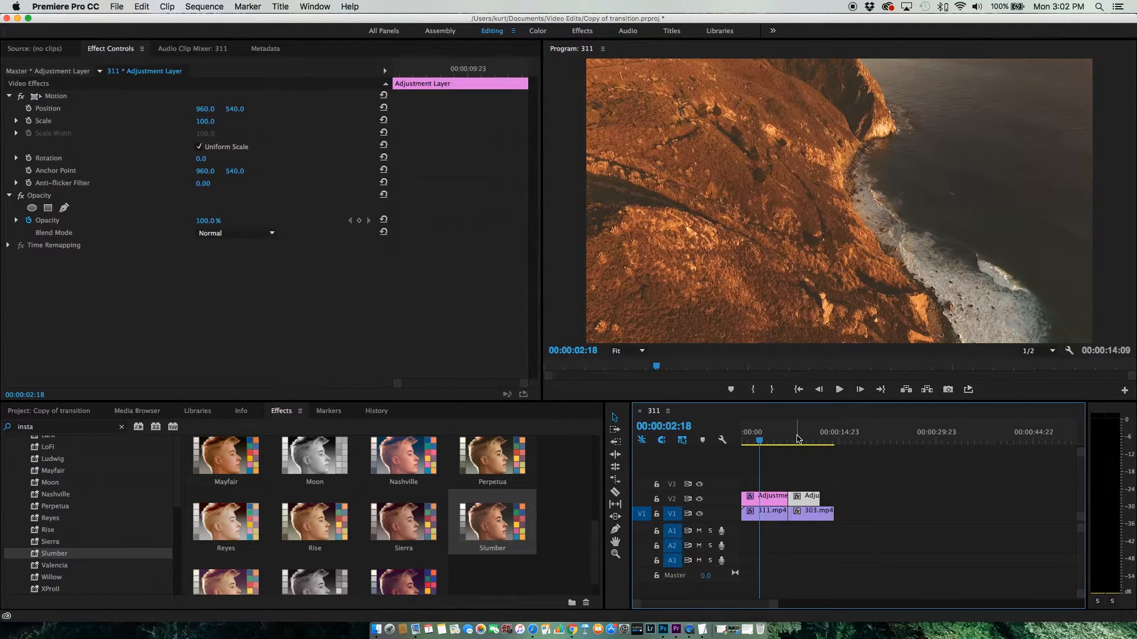
On the forest clip's adjustment layer, try Armano, Hudson and Hefe, then apply LoFi.
{"action": "left_click", "coordinate": [800, 438]}
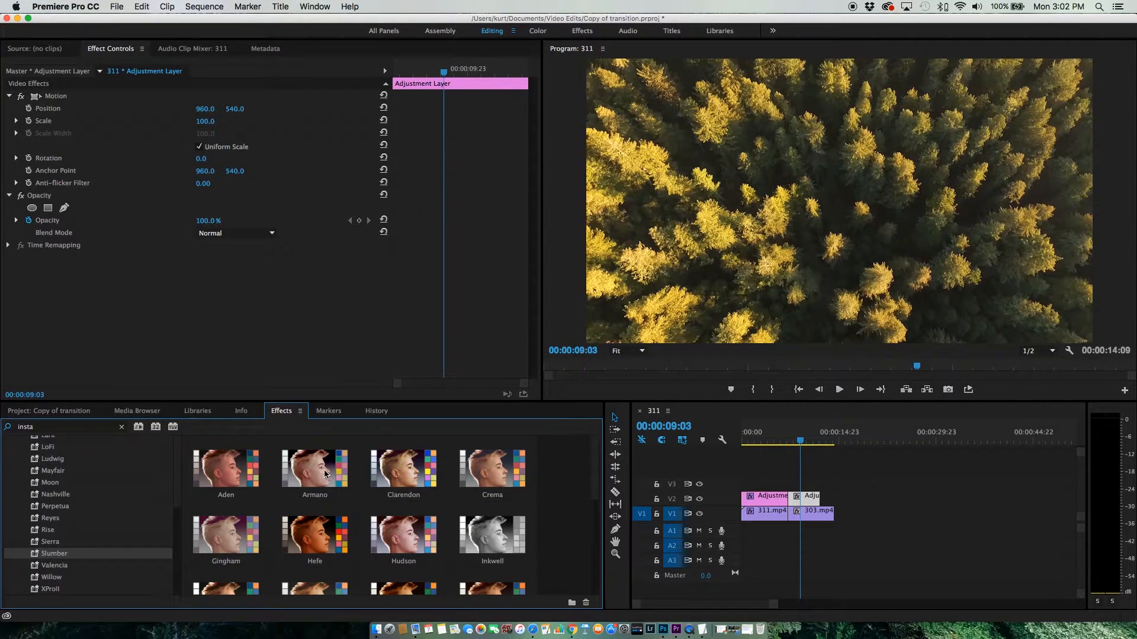
{"action": "double_click", "coordinate": [315, 470]}
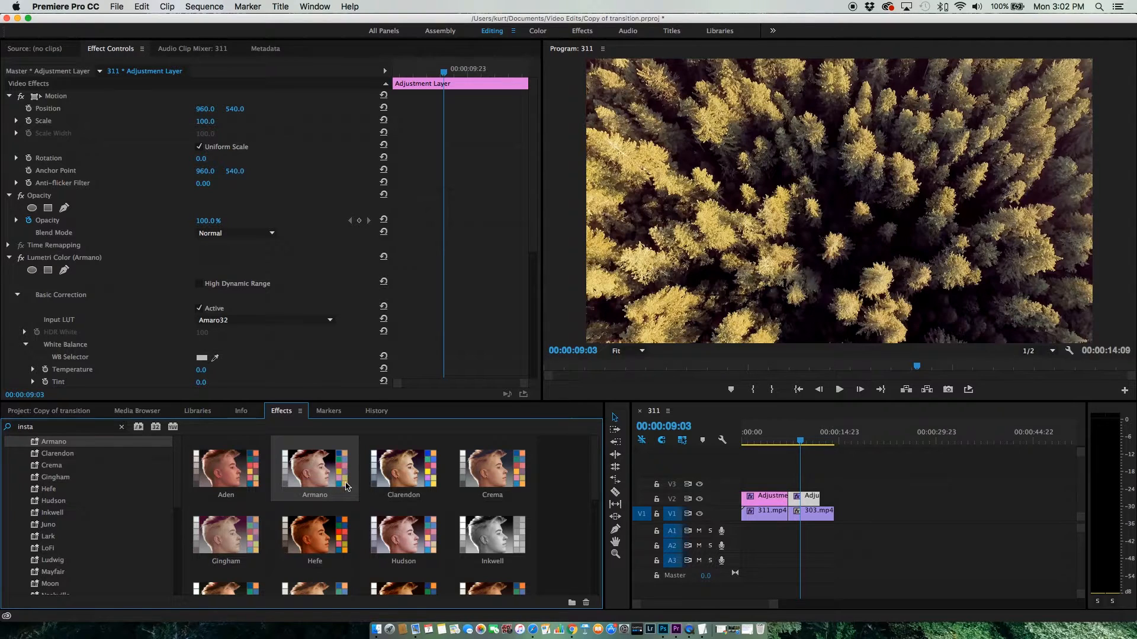
{"action": "double_click", "coordinate": [402, 542]}
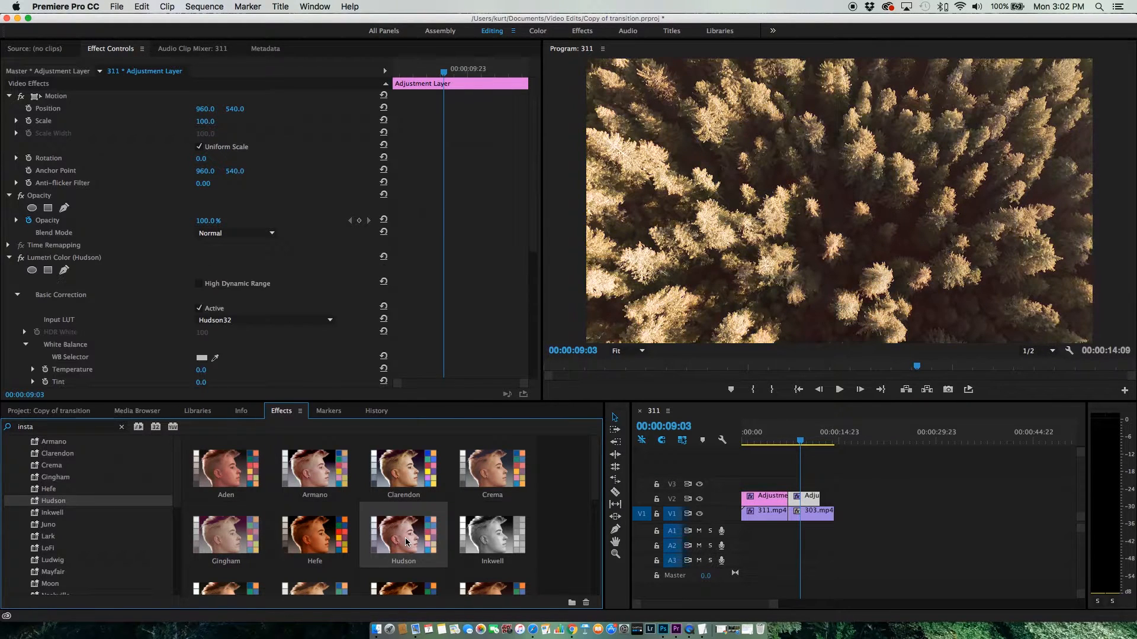
{"action": "double_click", "coordinate": [315, 537]}
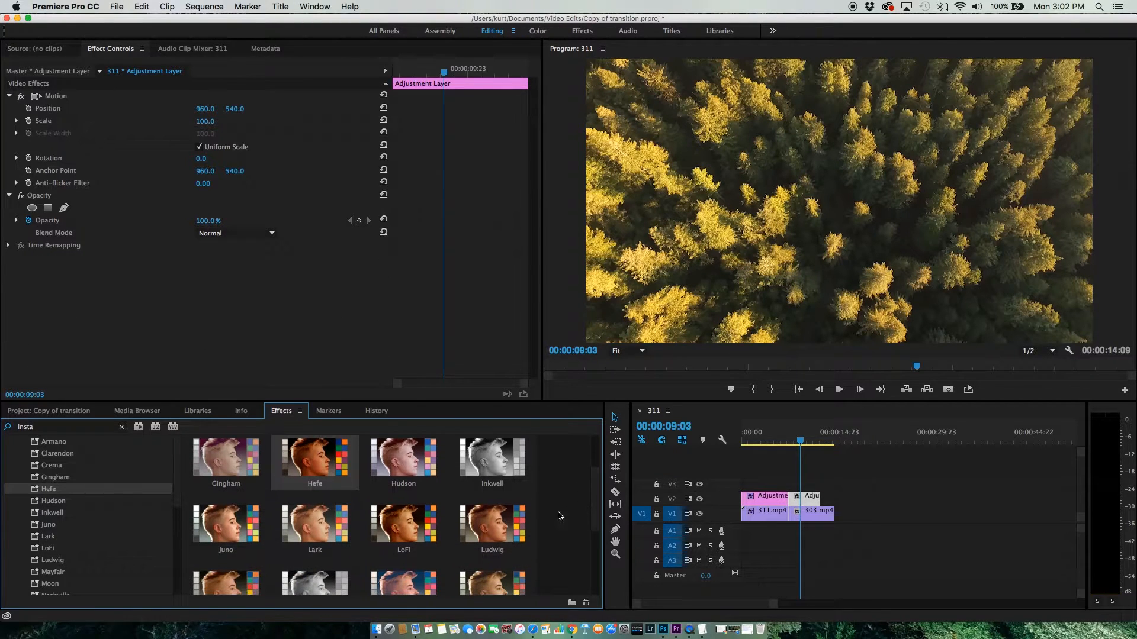
{"action": "double_click", "coordinate": [403, 525]}
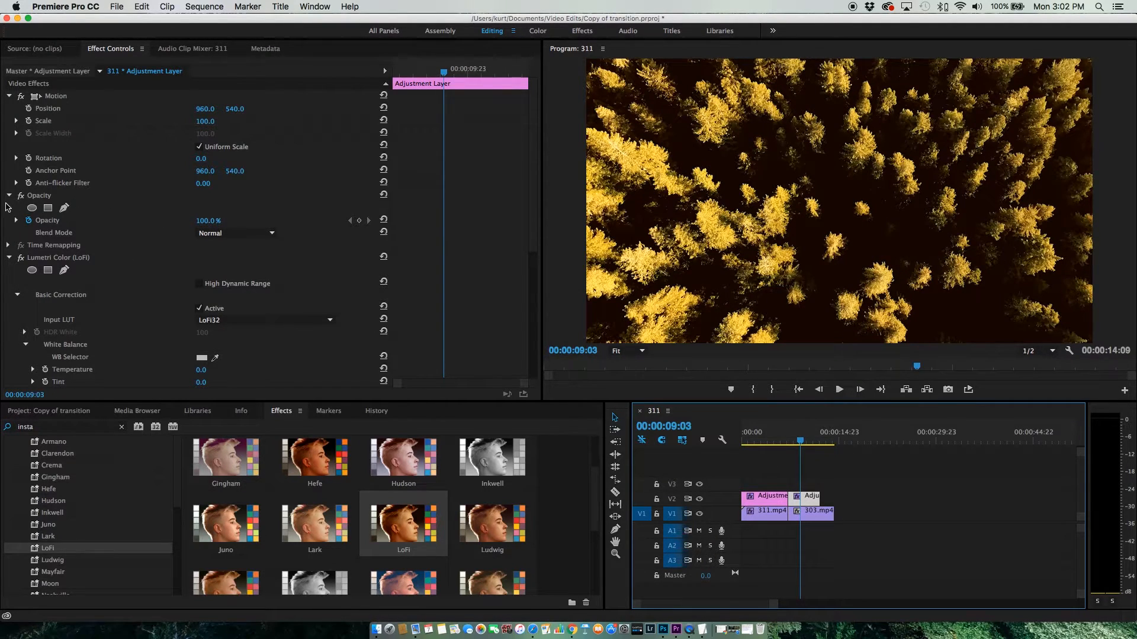
Sweep the adjustment layer's opacity through roughly 33, 75, near zero, 28 and 50 percent, ending at 100%.
{"action": "left_click", "coordinate": [17, 220]}
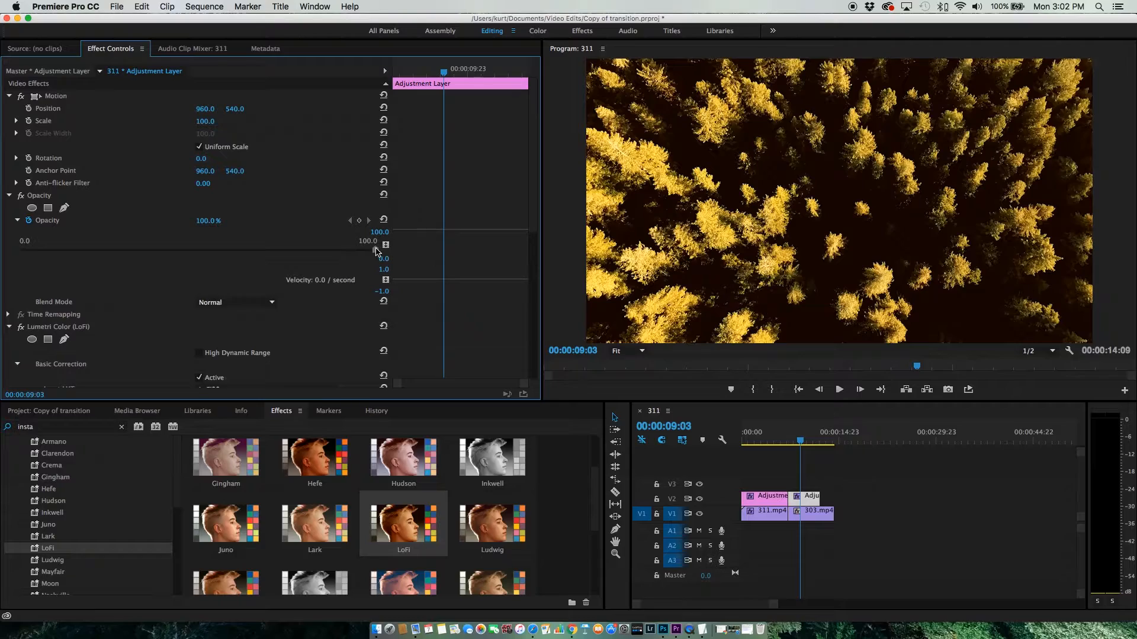
{"action": "left_click_drag", "start_coordinate": [375, 250], "coordinate": [168, 260]}
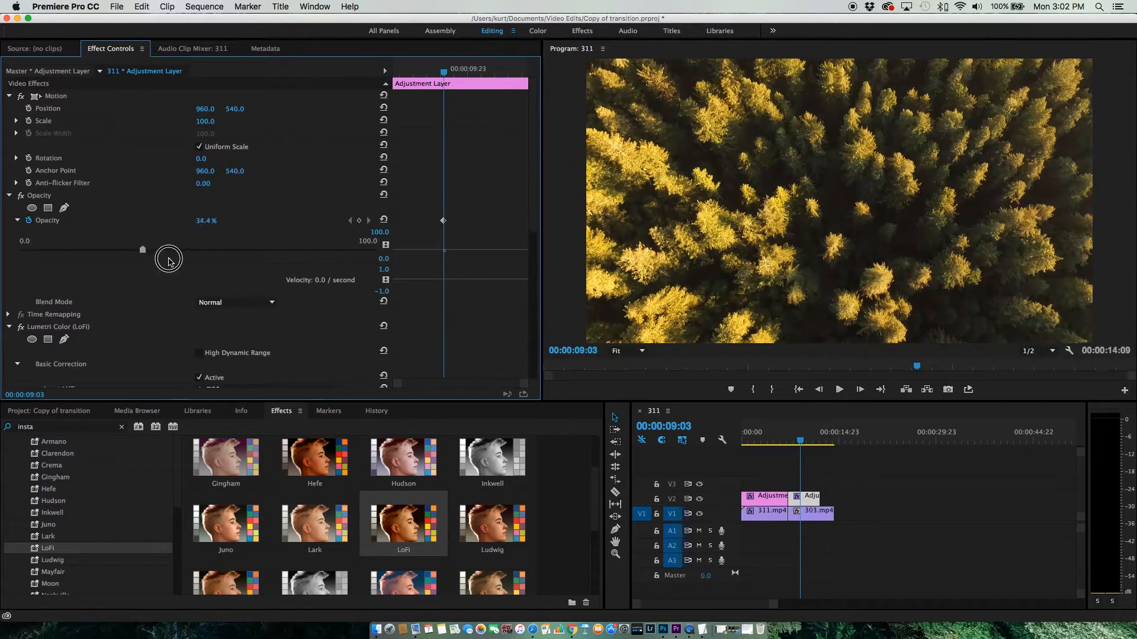
{"action": "left_click_drag", "start_coordinate": [143, 249], "coordinate": [286, 249]}
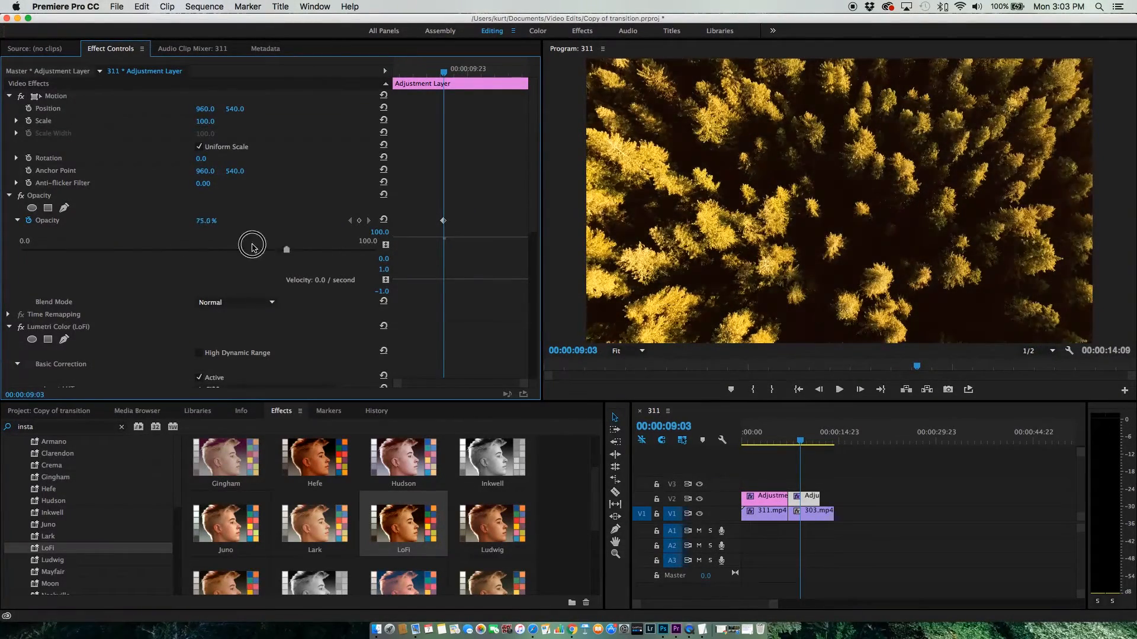
{"action": "left_click_drag", "start_coordinate": [252, 249], "coordinate": [62, 259]}
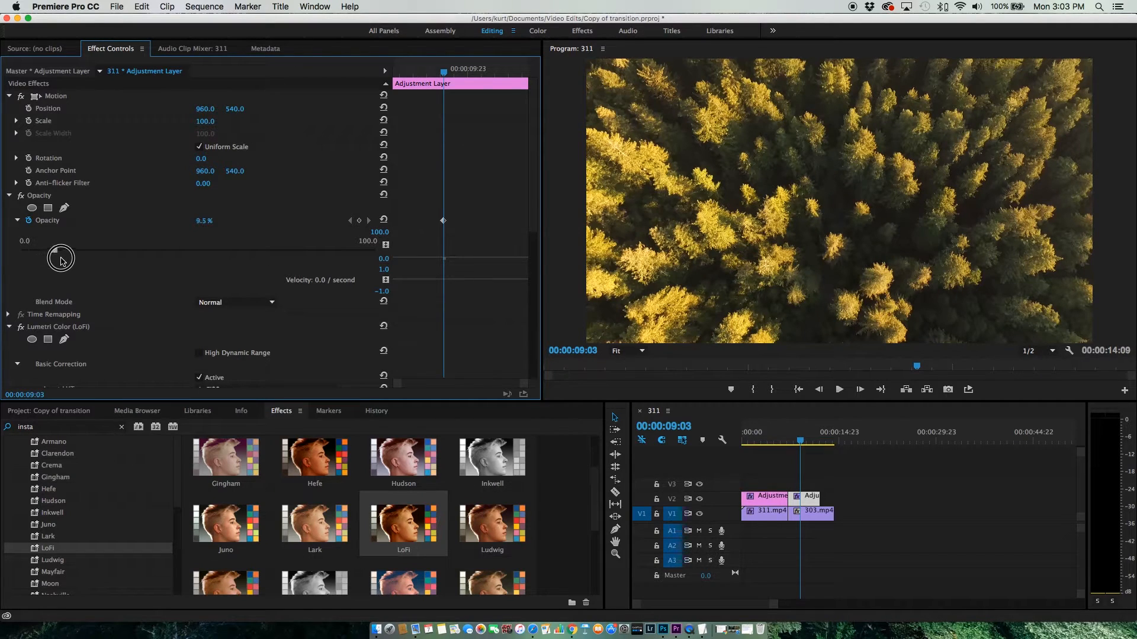
{"action": "left_click_drag", "start_coordinate": [61, 260], "coordinate": [112, 261]}
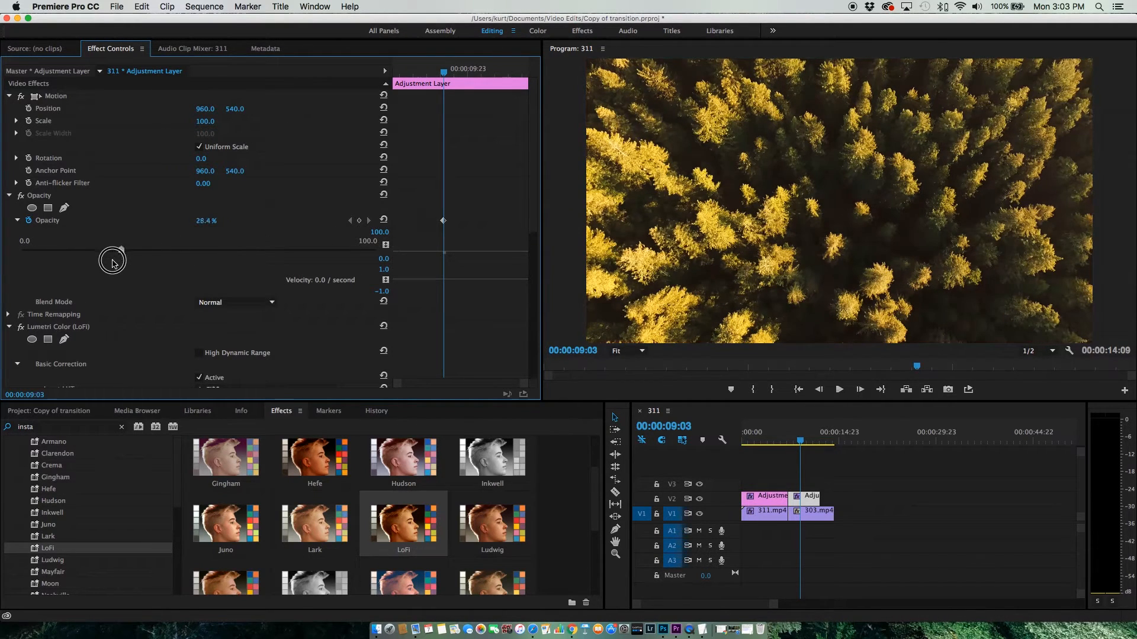
{"action": "left_click_drag", "start_coordinate": [113, 260], "coordinate": [203, 250]}
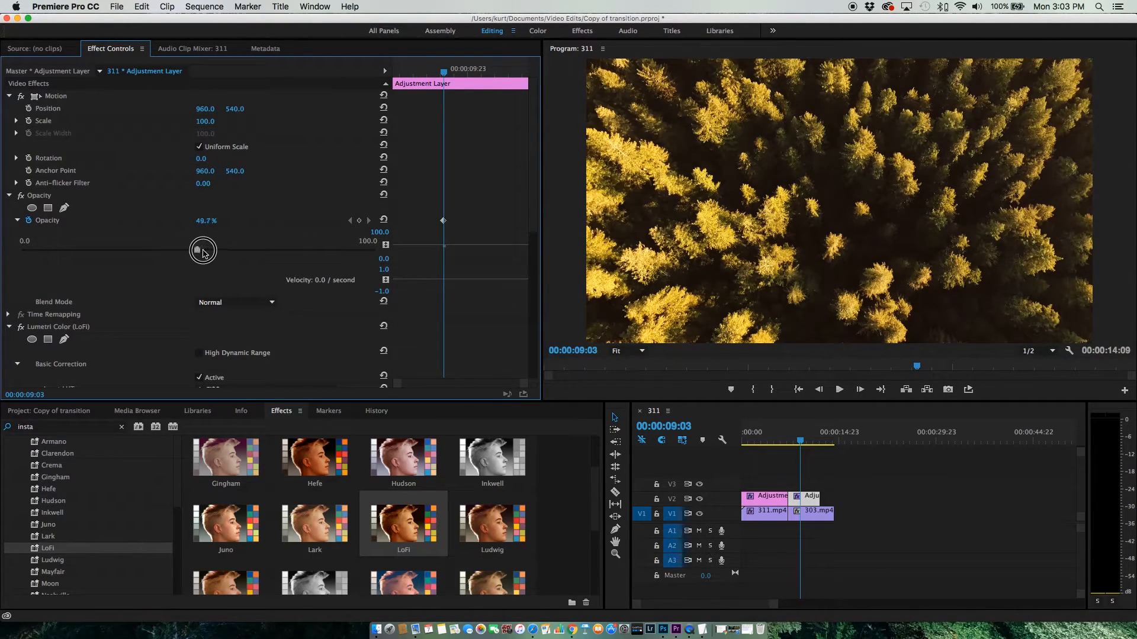
{"action": "left_click_drag", "start_coordinate": [202, 248], "coordinate": [375, 249]}
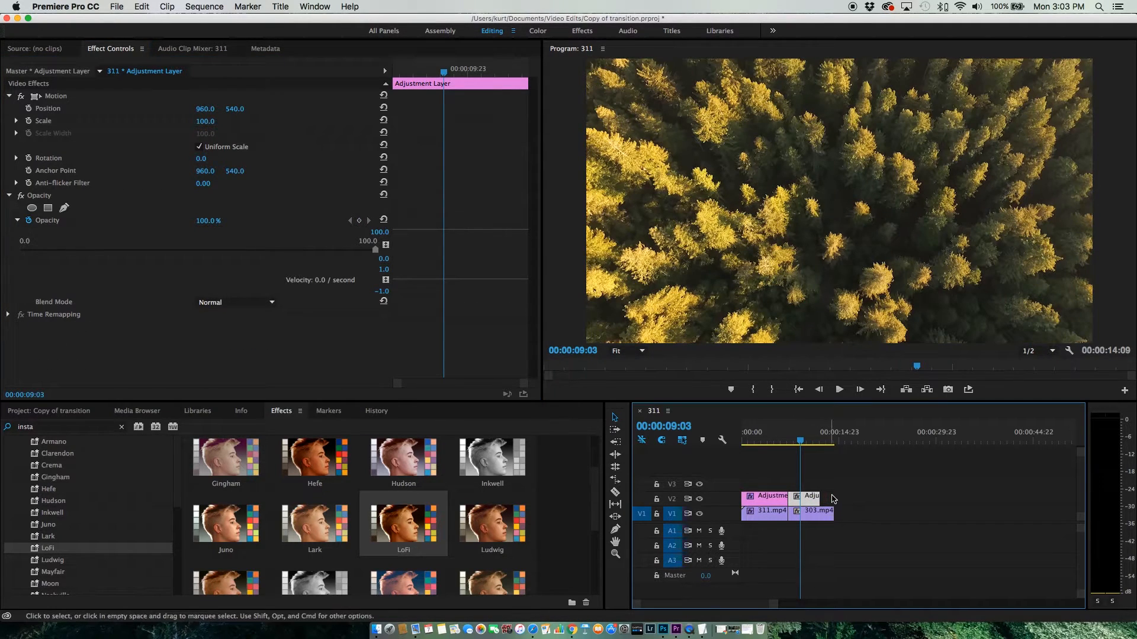
Try the Reyes preset, then settle on the XProII Instagram filter for the forest clip's adjustment layer.
{"action": "scroll", "scroll_direction": "down", "scroll_amount": 3}
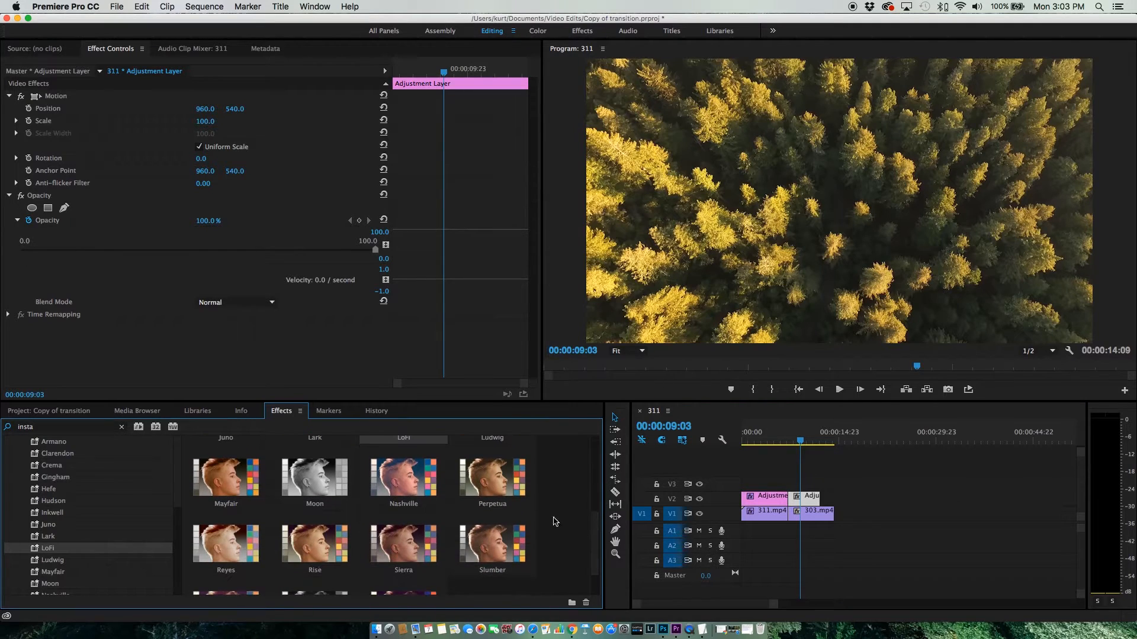
{"action": "double_click", "coordinate": [225, 477]}
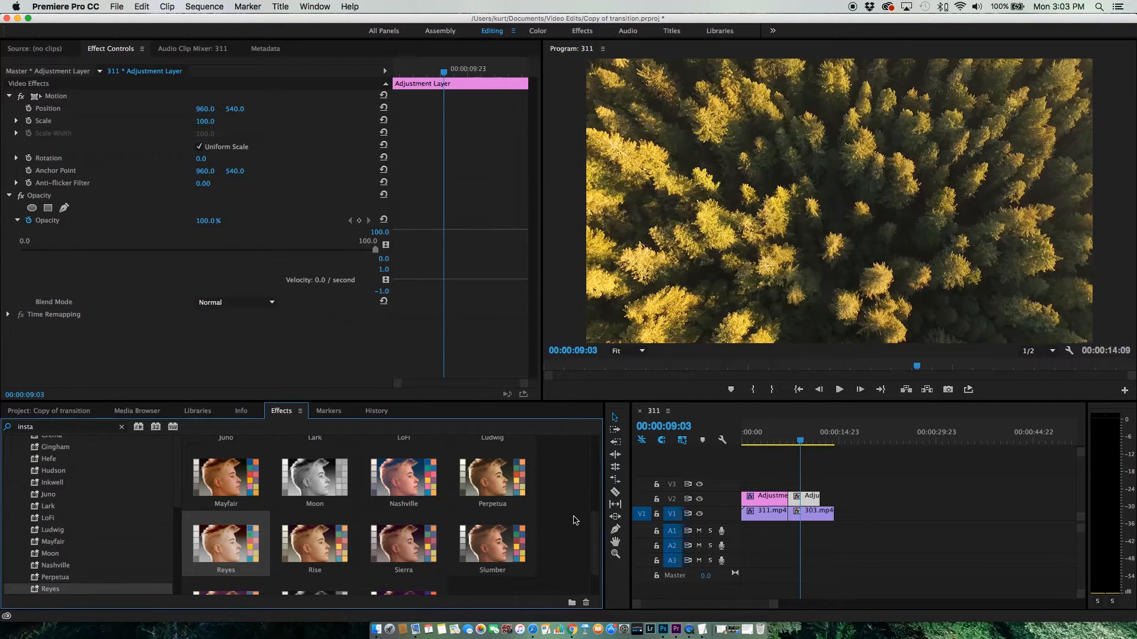
{"action": "scroll", "scroll_direction": "down", "scroll_amount": 3}
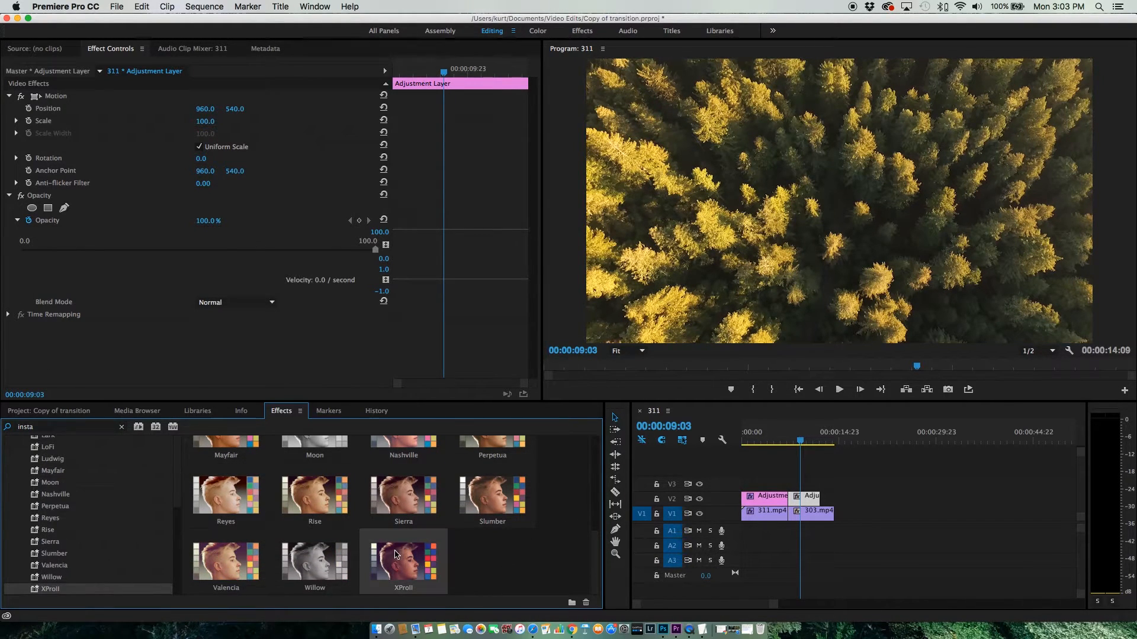
{"action": "double_click", "coordinate": [403, 560]}
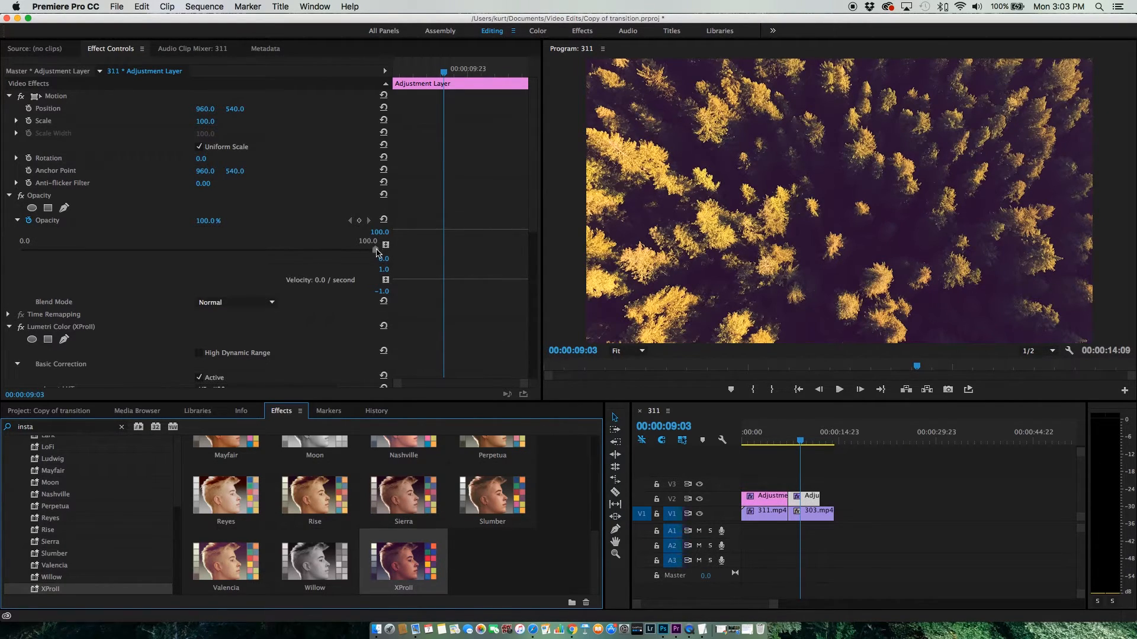
Fade the XProII layer down to a low opacity of around 11%.
{"action": "left_click_drag", "start_coordinate": [375, 251], "coordinate": [53, 242]}
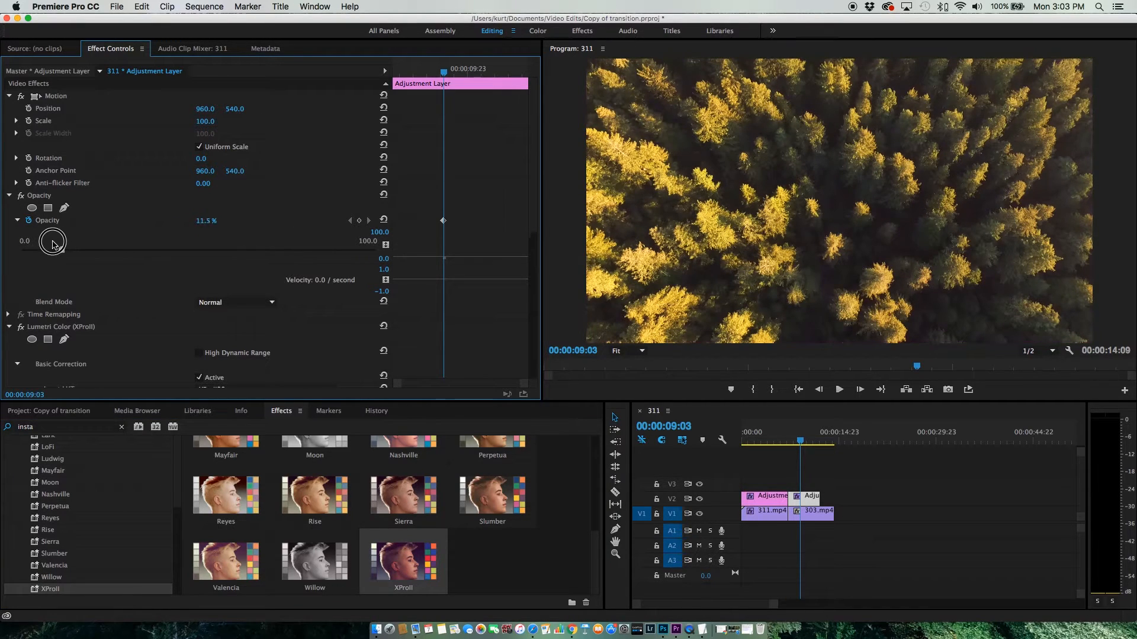
{"action": "left_click_drag", "start_coordinate": [53, 241], "coordinate": [134, 241]}
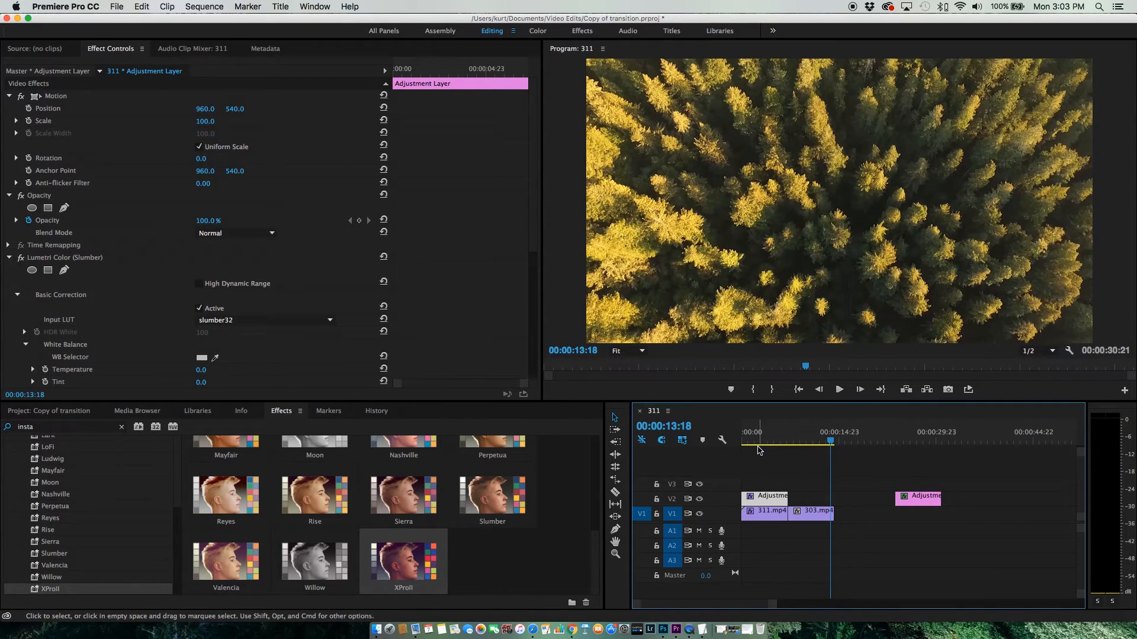
Return the playhead to the coastline clip and play the sequence to review the Slumber layer spanning both clips.
{"action": "left_click", "coordinate": [759, 440]}
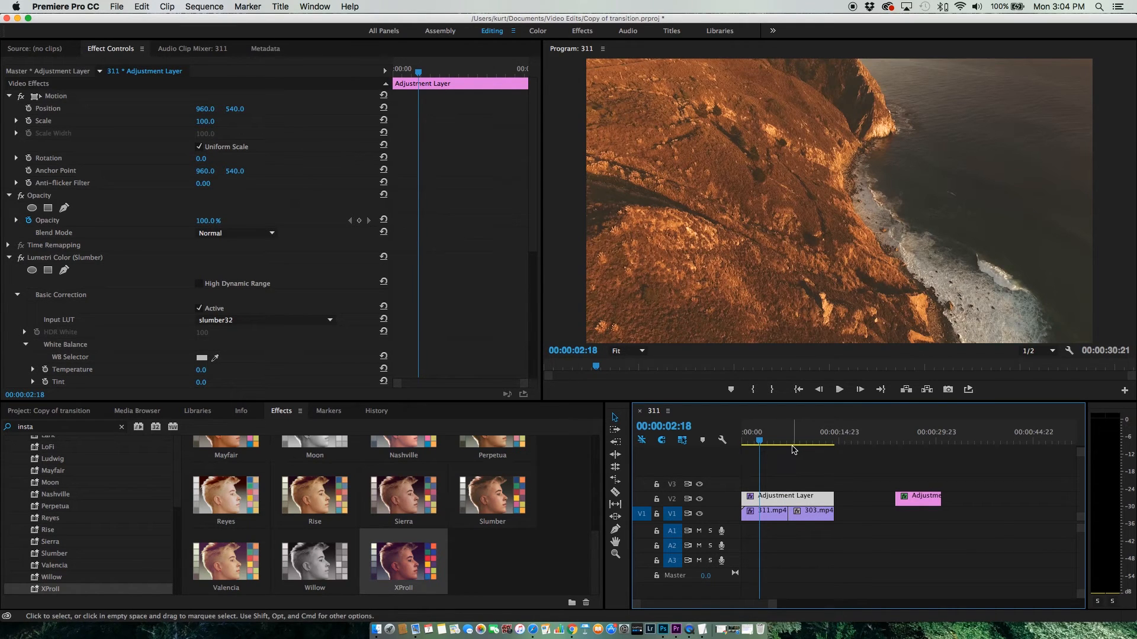
{"action": "left_click", "coordinate": [838, 390]}
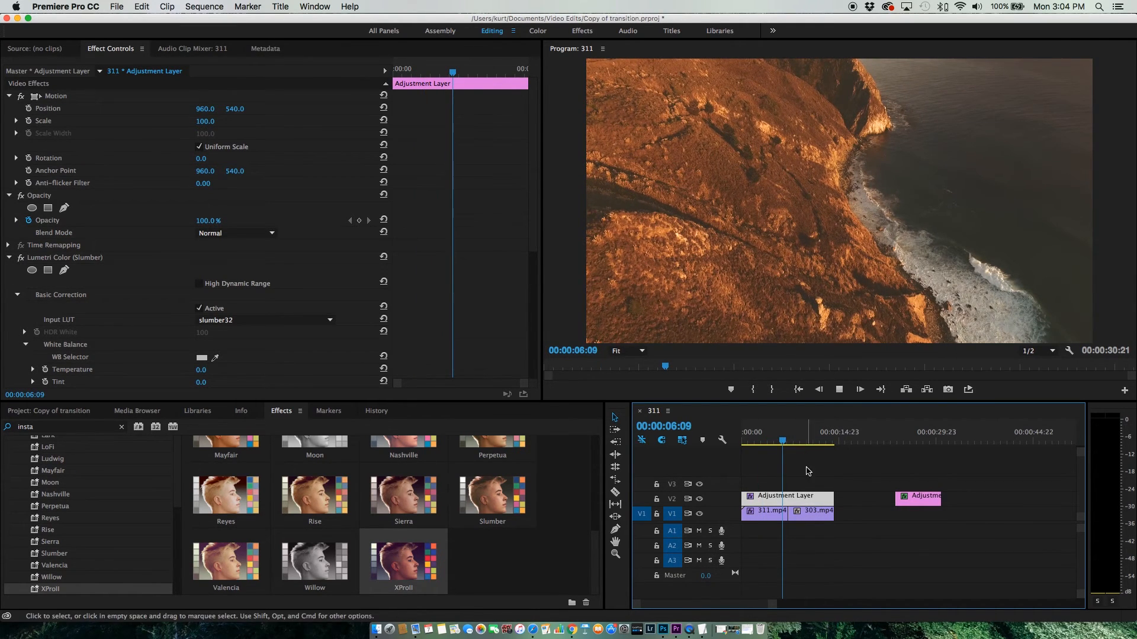
{"action": "left_click", "coordinate": [793, 442]}
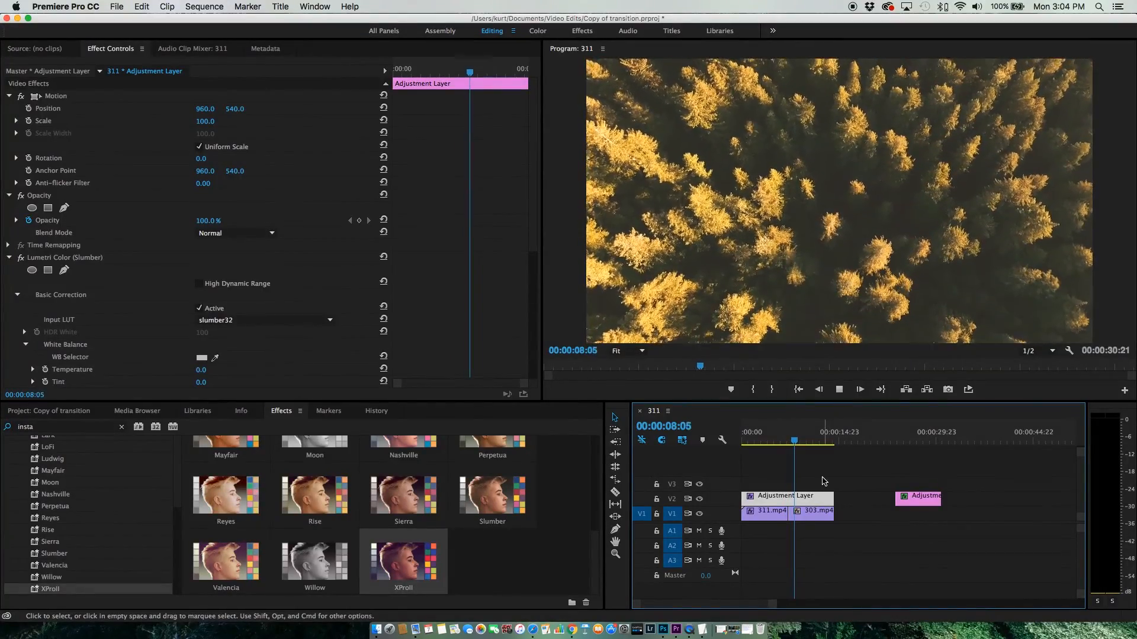